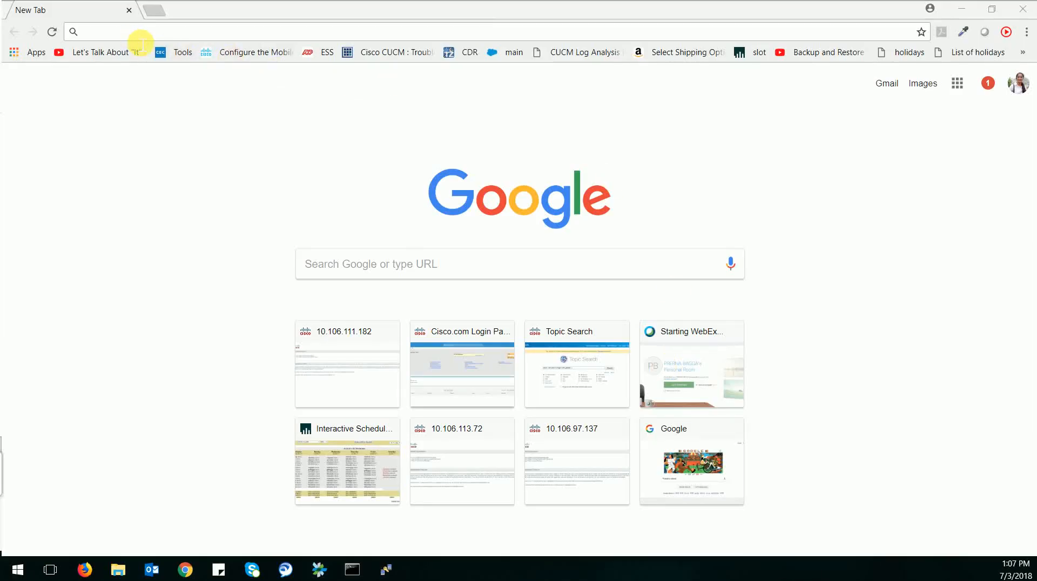
# - Load software.cisco.com in the empty browser tab
pyautogui.write('software.cisco.com')
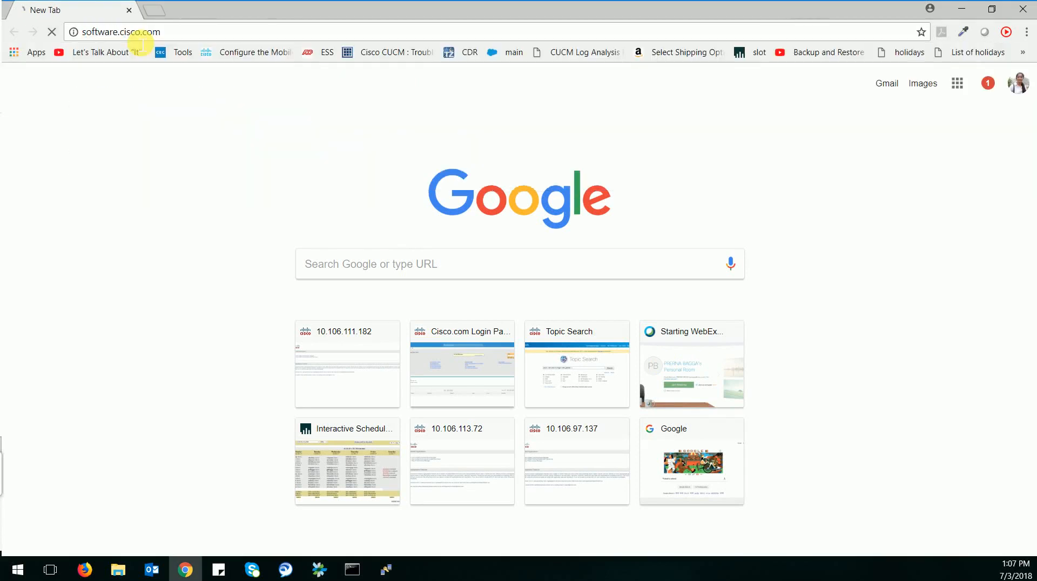
pyautogui.press('Enter')
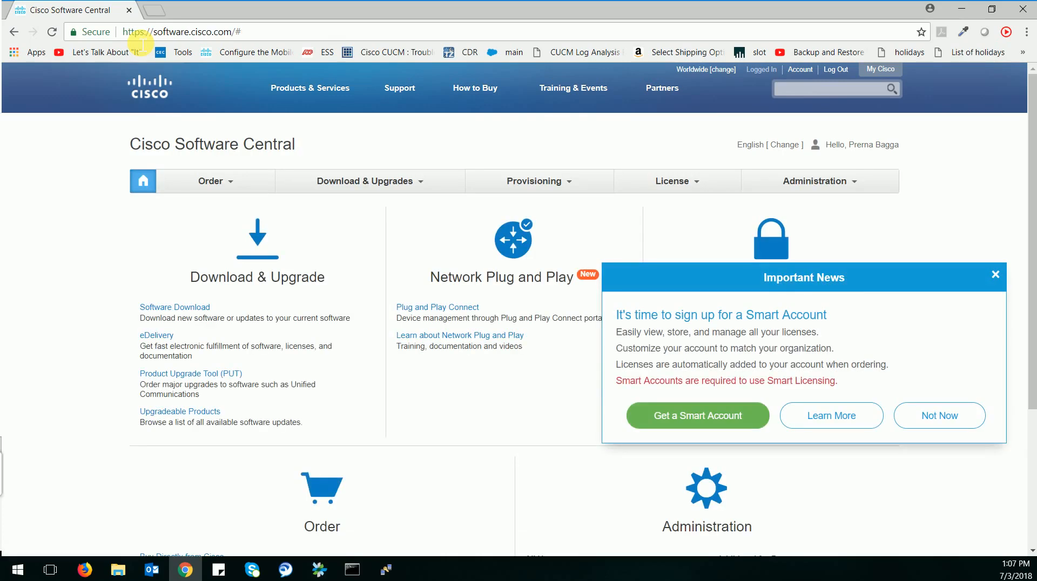
pyautogui.moveTo(987, 277)
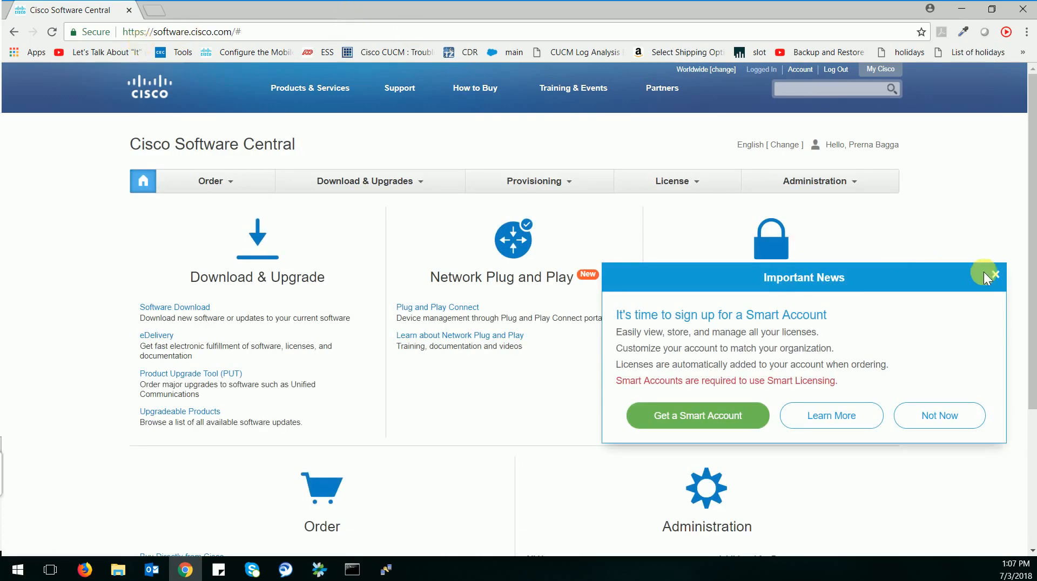
# - Dismiss the Smart Account notice, go to Software Download, and pick IP Phone 7841
pyautogui.click(995, 274)
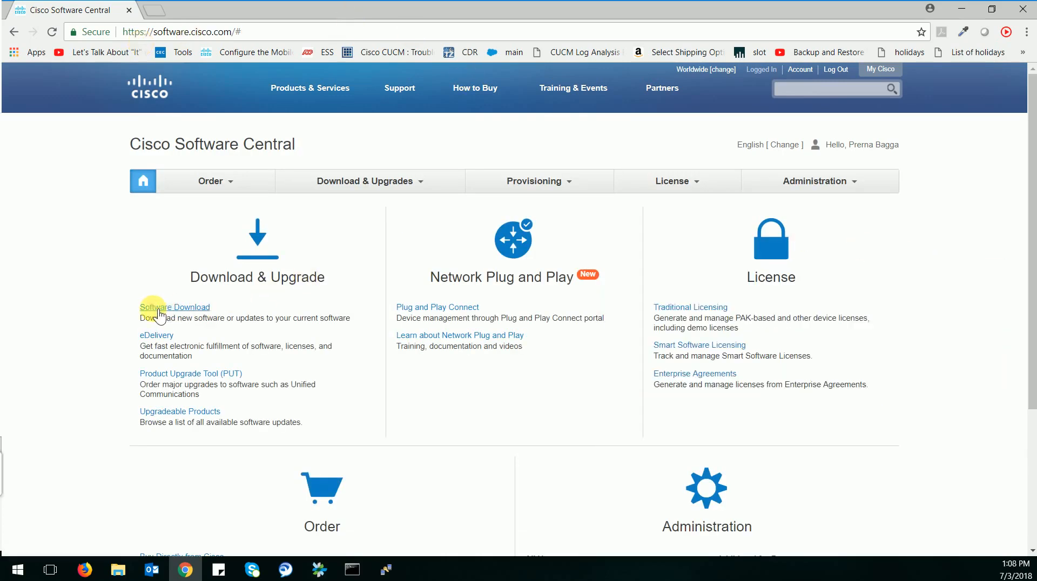
pyautogui.click(175, 307)
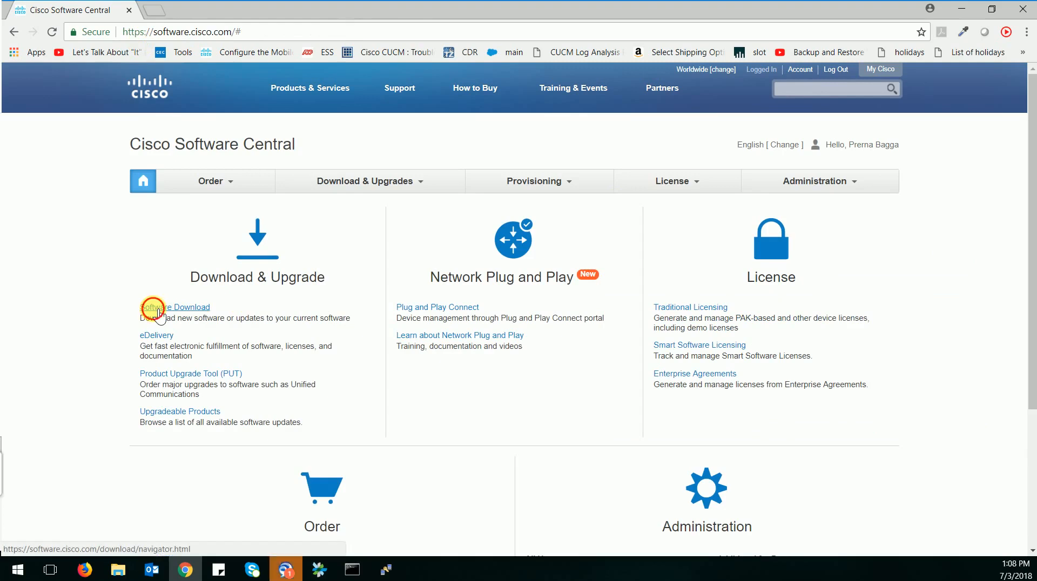
pyautogui.click(176, 307)
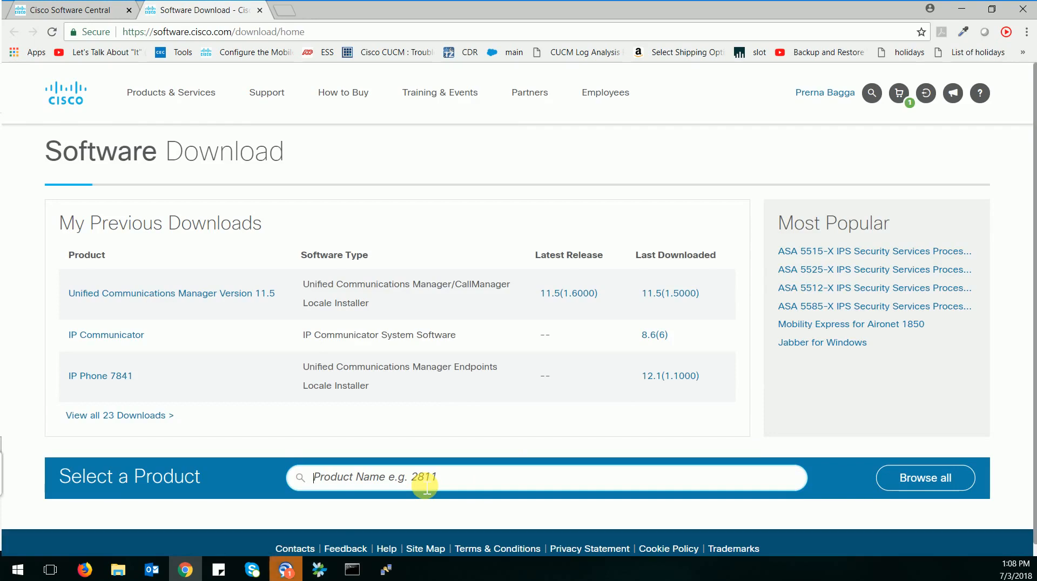
pyautogui.write('7841')
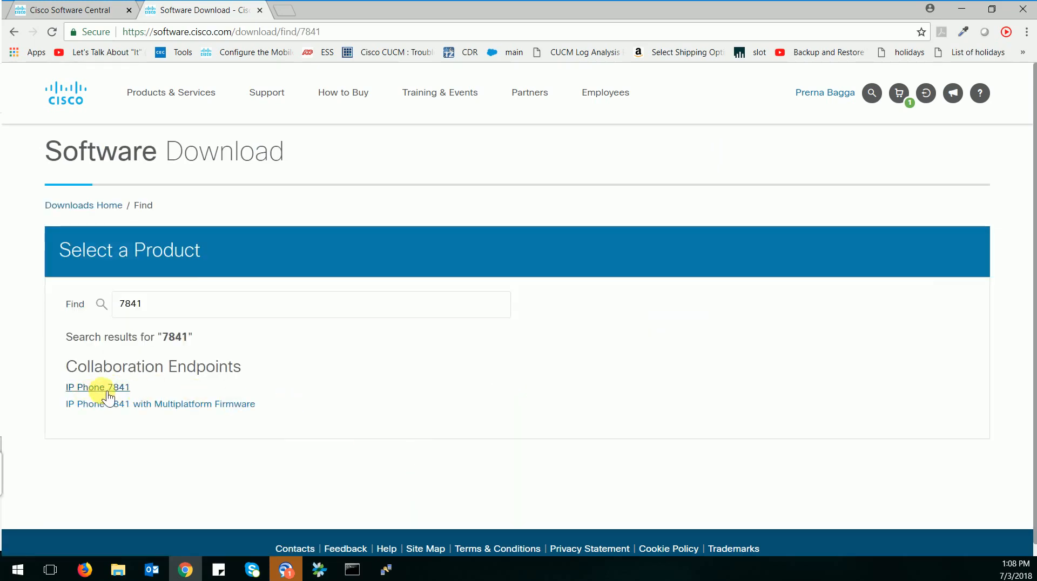
pyautogui.click(97, 386)
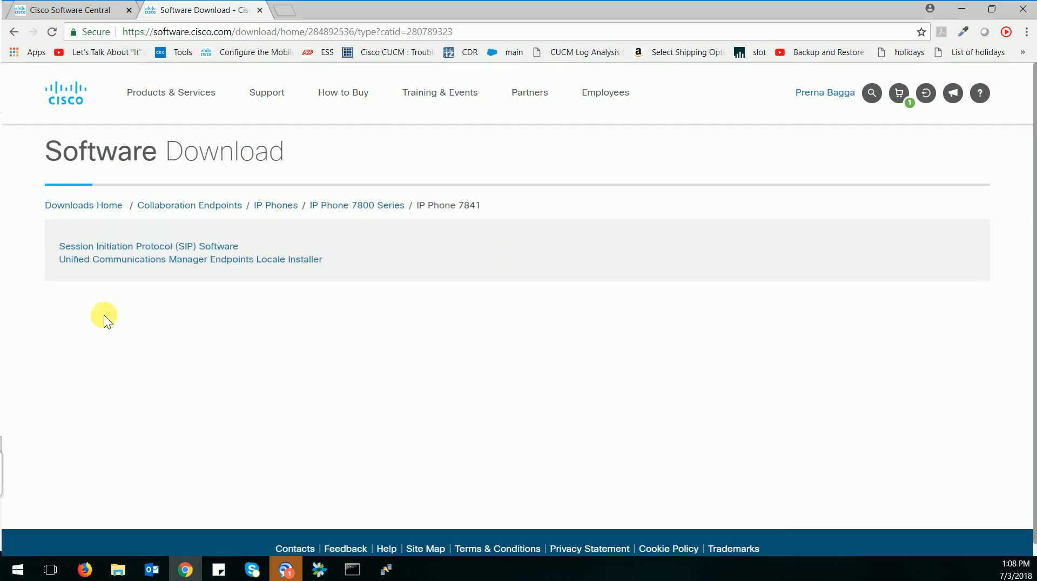
pyautogui.moveTo(304, 259)
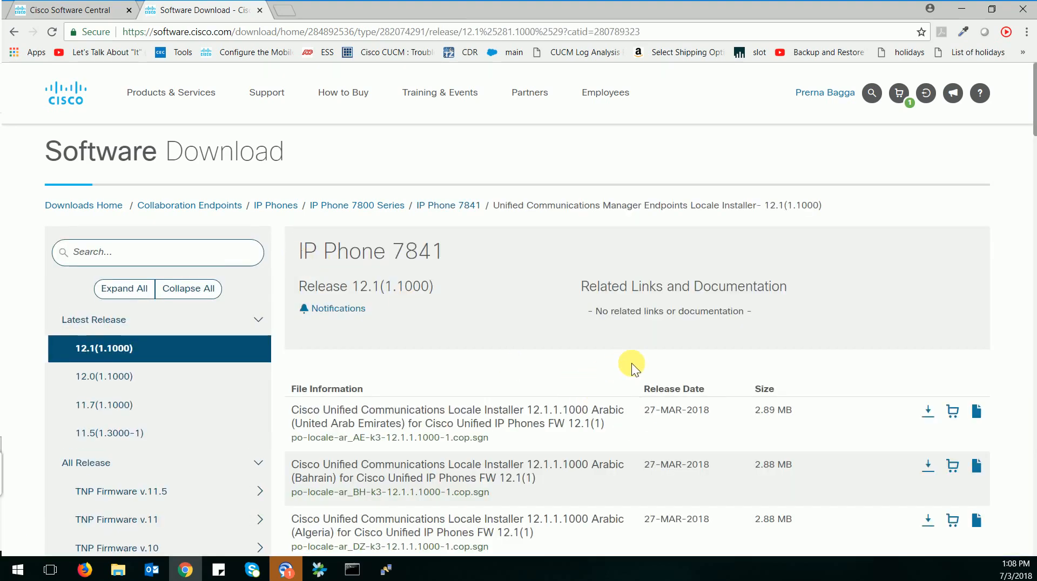
# - Scroll the locale list past Arabic (Iraq) and review the Catalan (Spain) file details
pyautogui.scroll(-3)
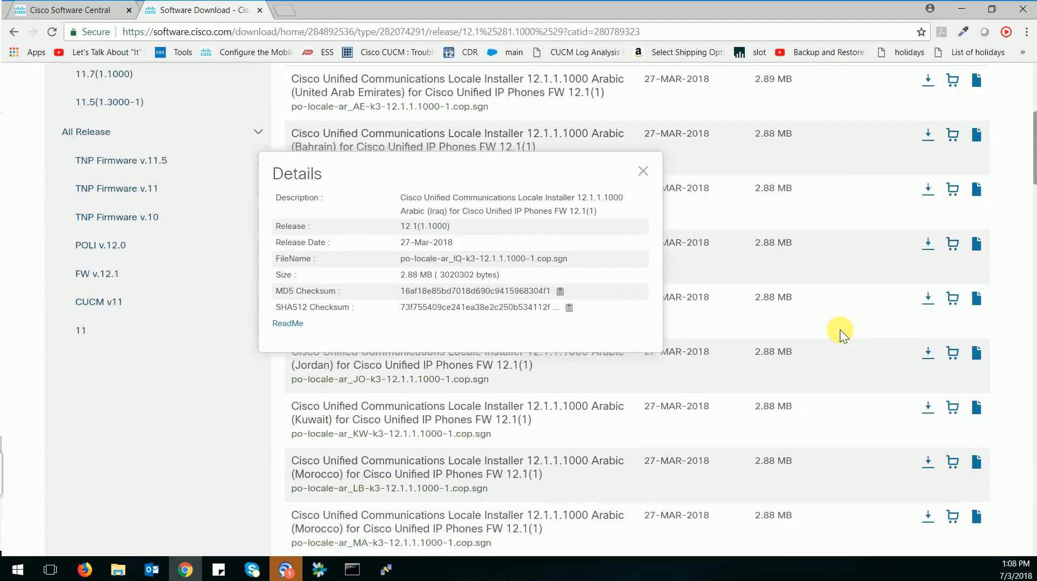
pyautogui.click(642, 171)
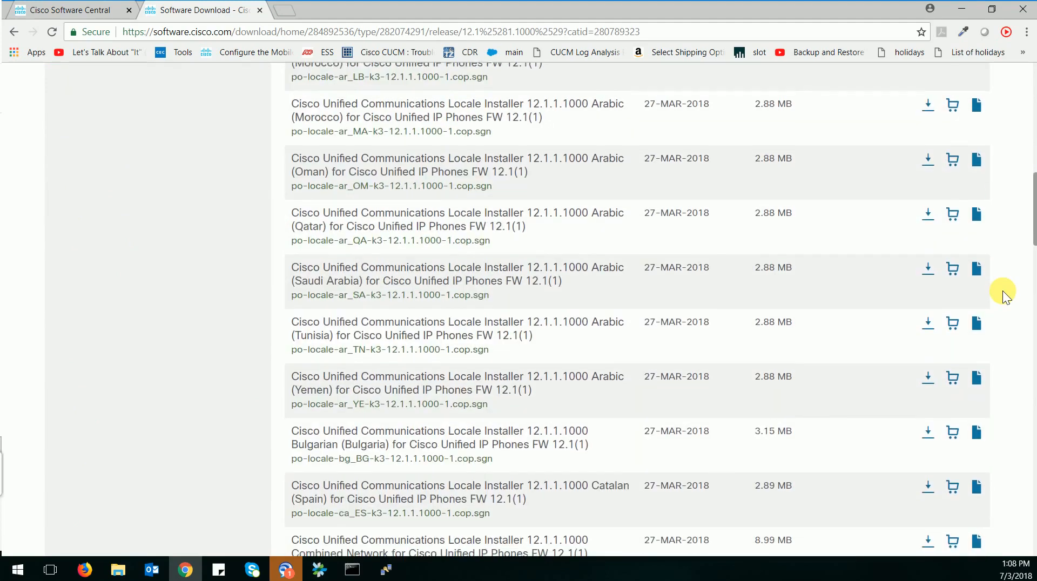
pyautogui.scroll(-3)
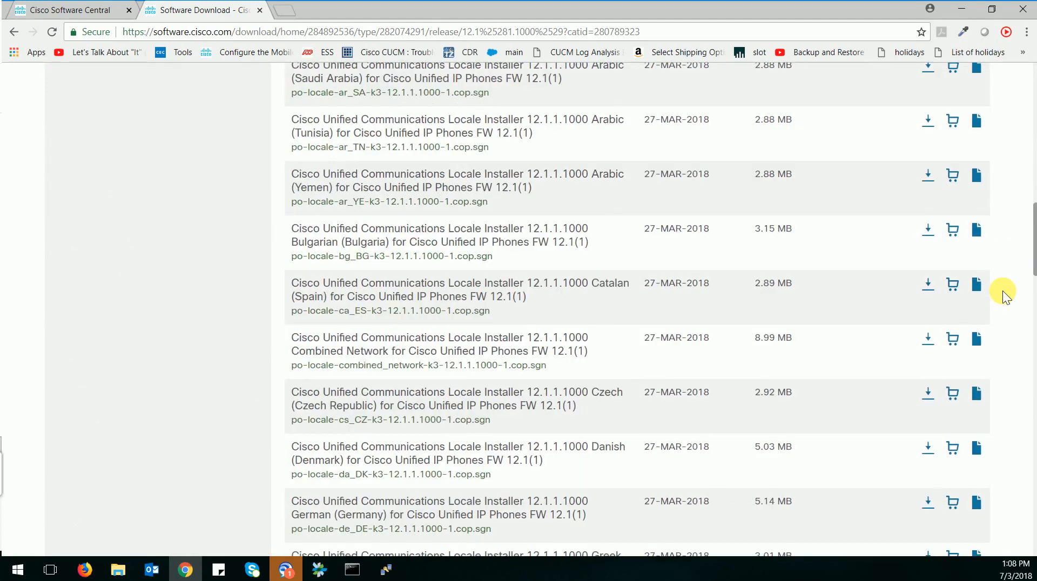
pyautogui.click(976, 284)
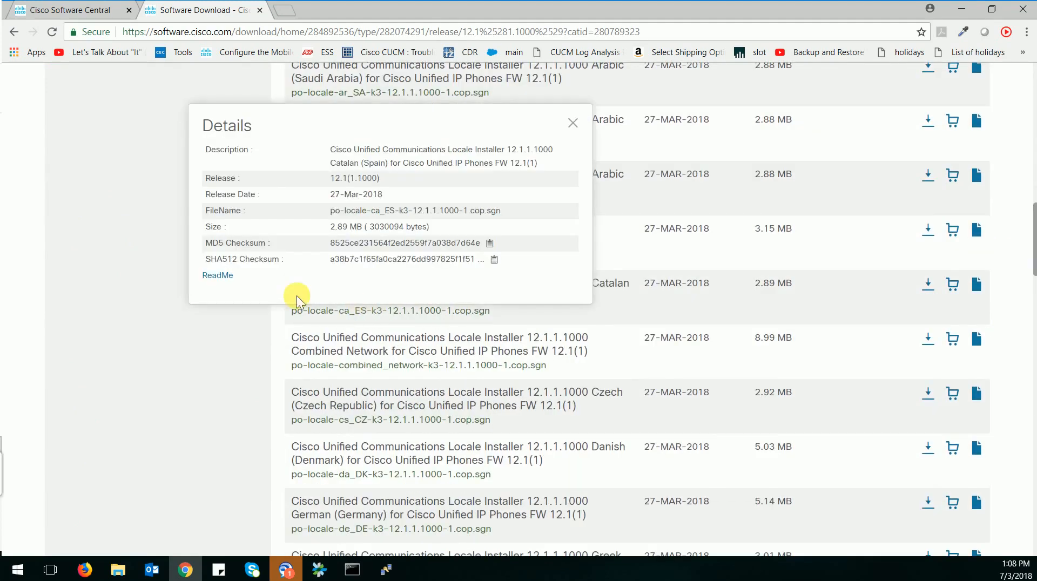
pyautogui.click(573, 123)
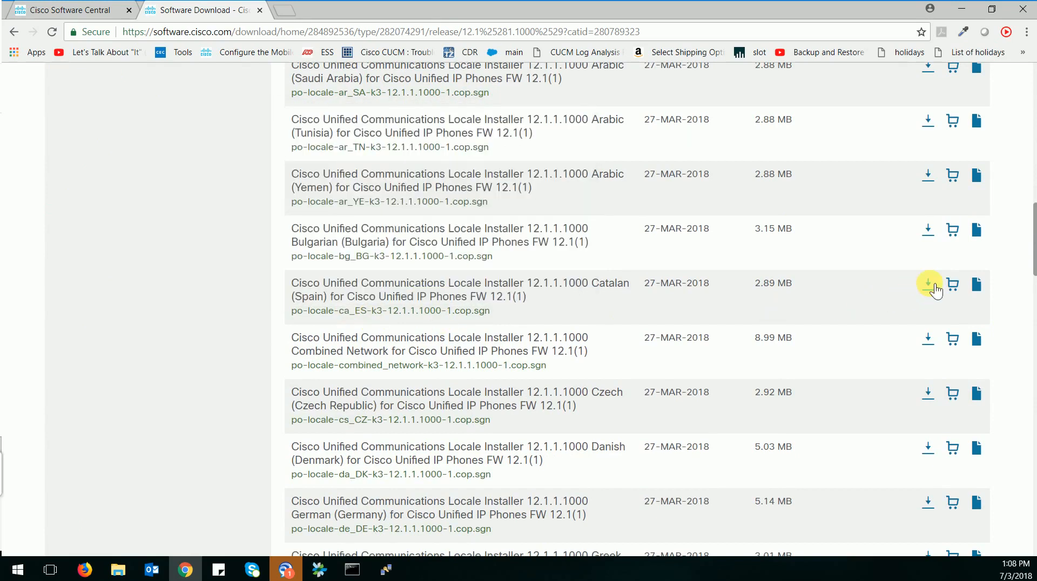
# - Download the Catalan (Spain) locale installer, accepting the license and saving to Desktop
pyautogui.click(927, 284)
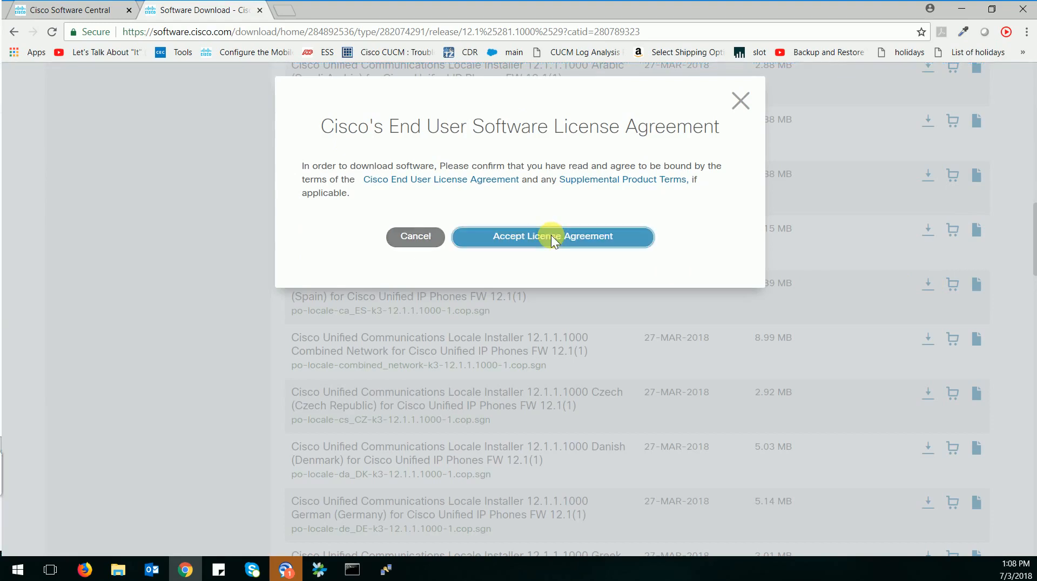
pyautogui.click(552, 236)
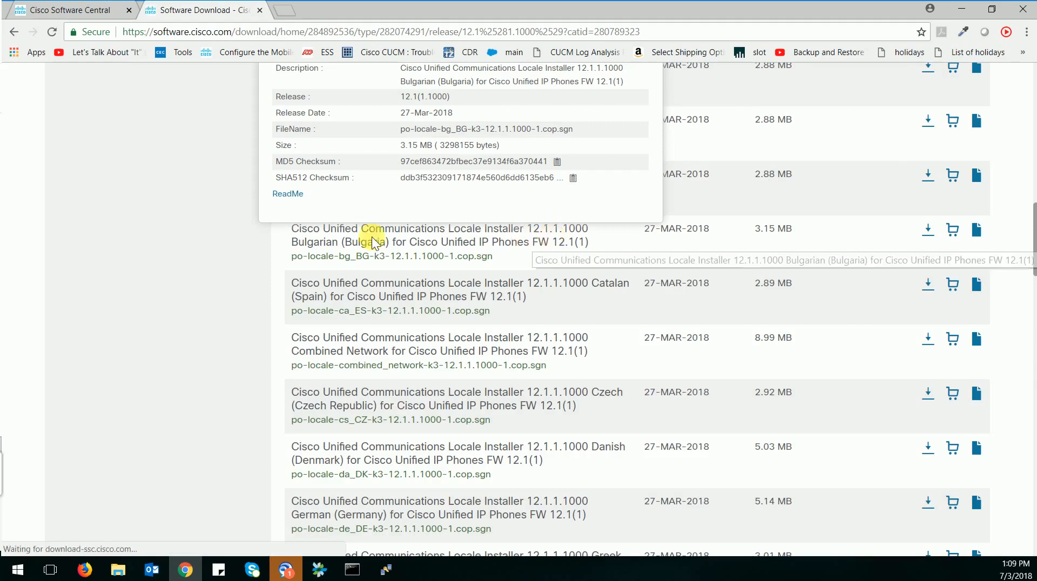
pyautogui.click(927, 283)
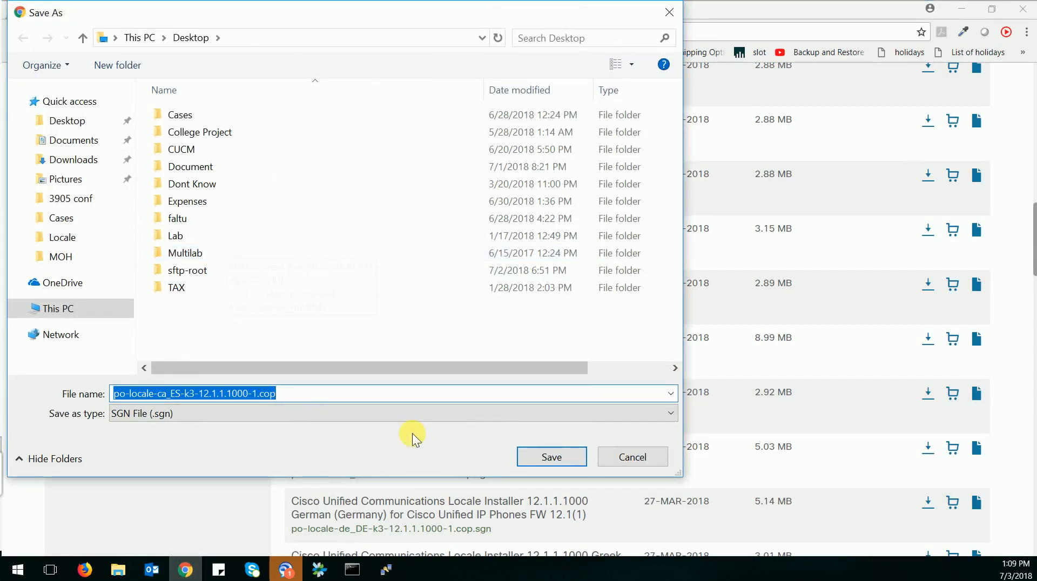
pyautogui.click(551, 457)
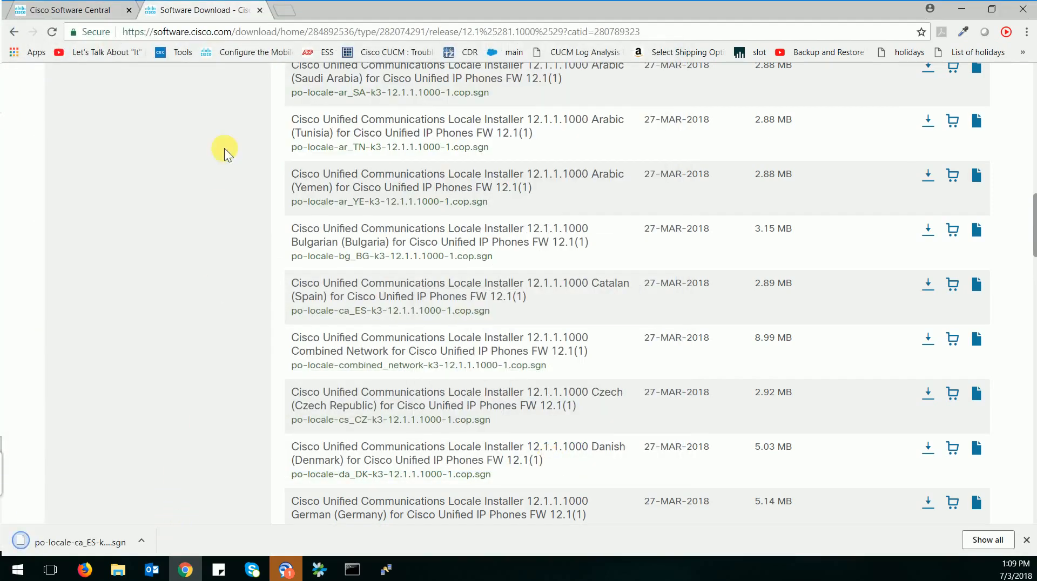
# - Open 10.106.113.72 in a new tab, choose Cisco Unified OS Administration, and sign in as admin
pyautogui.click(292, 10)
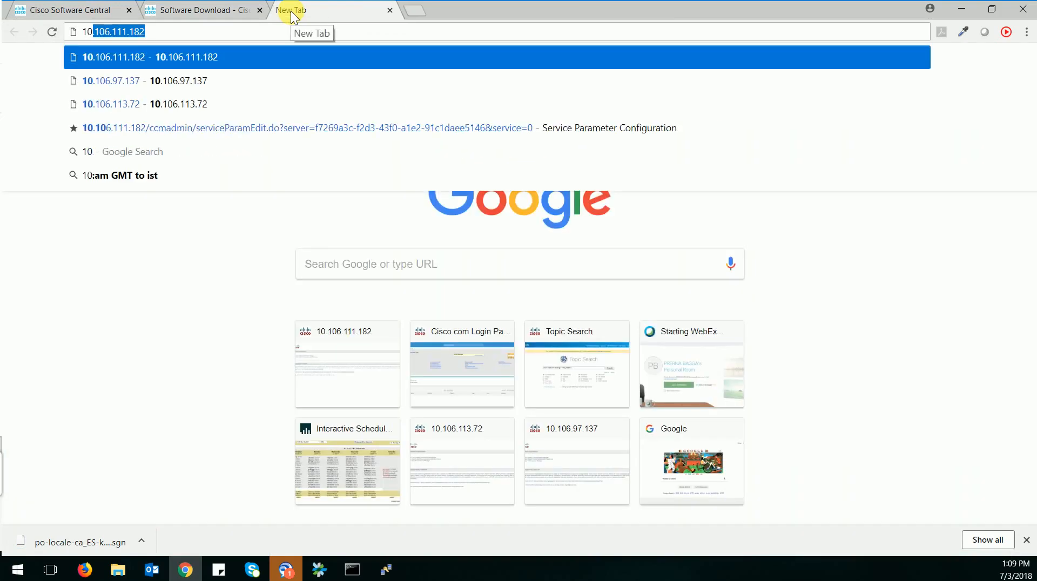
pyautogui.write('10.106.113.72')
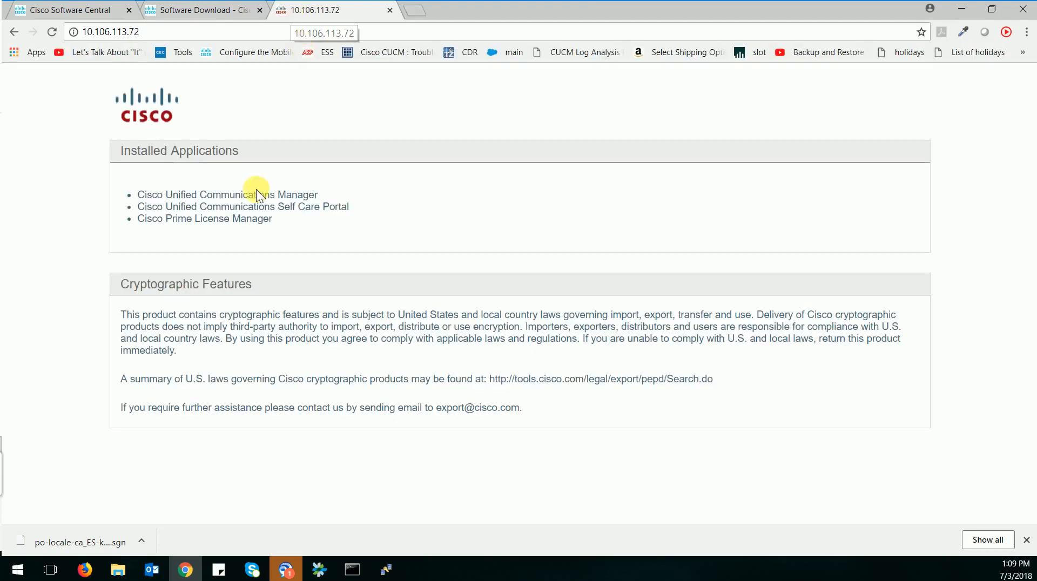
pyautogui.click(227, 194)
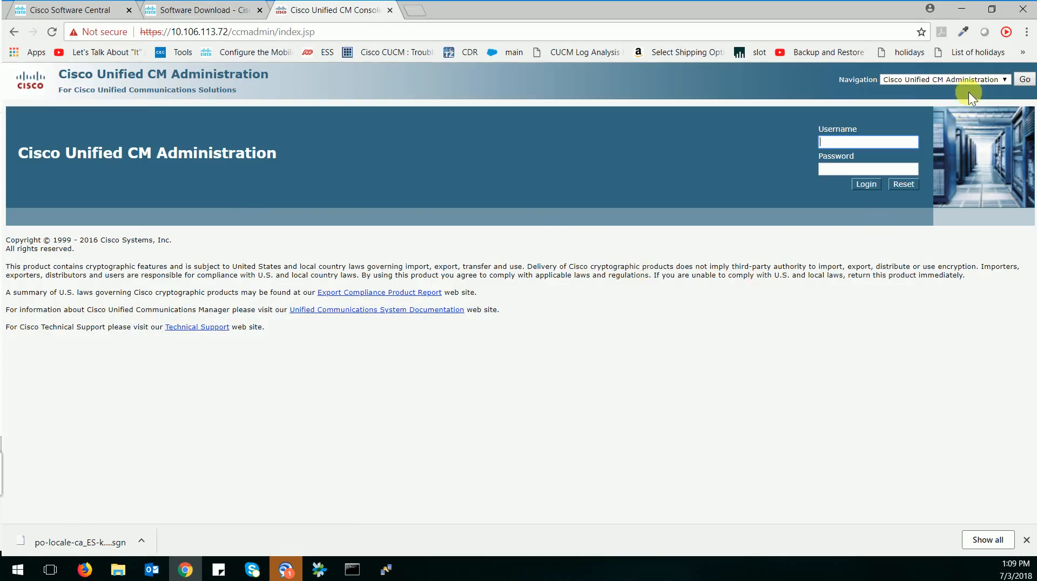
pyautogui.click(944, 79)
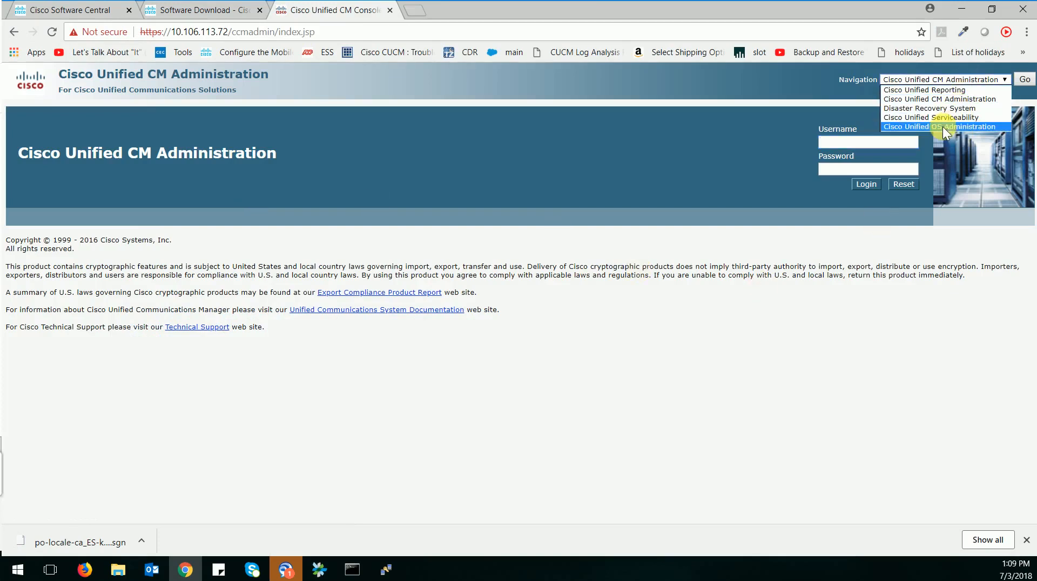
pyautogui.click(939, 127)
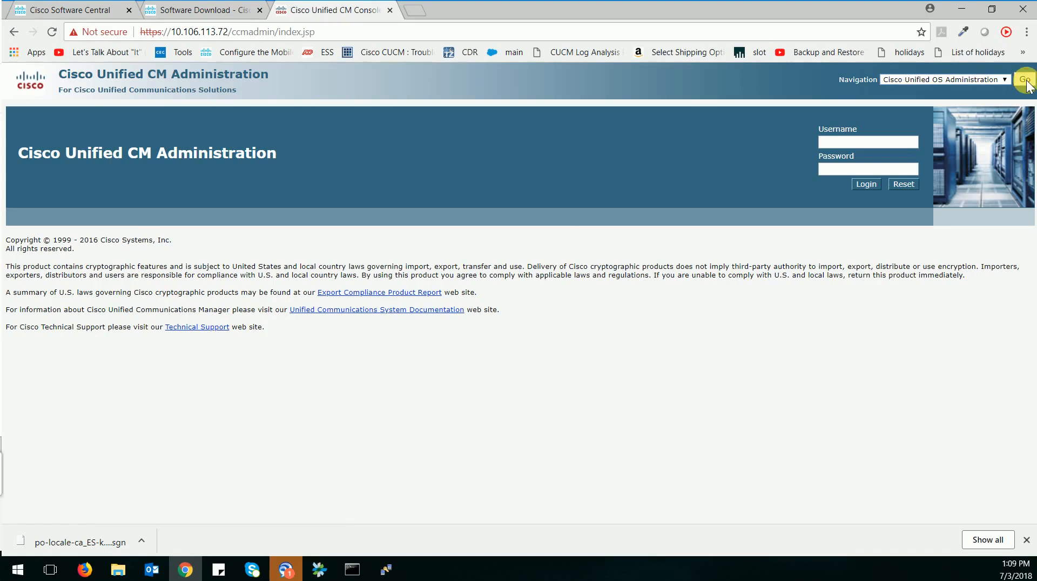
pyautogui.click(1025, 79)
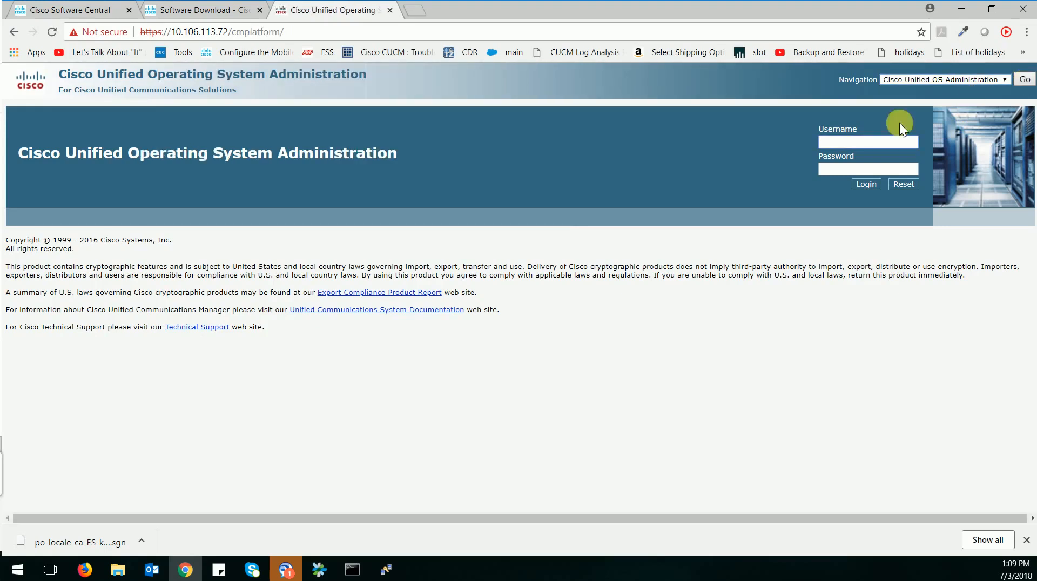
pyautogui.write('admin')
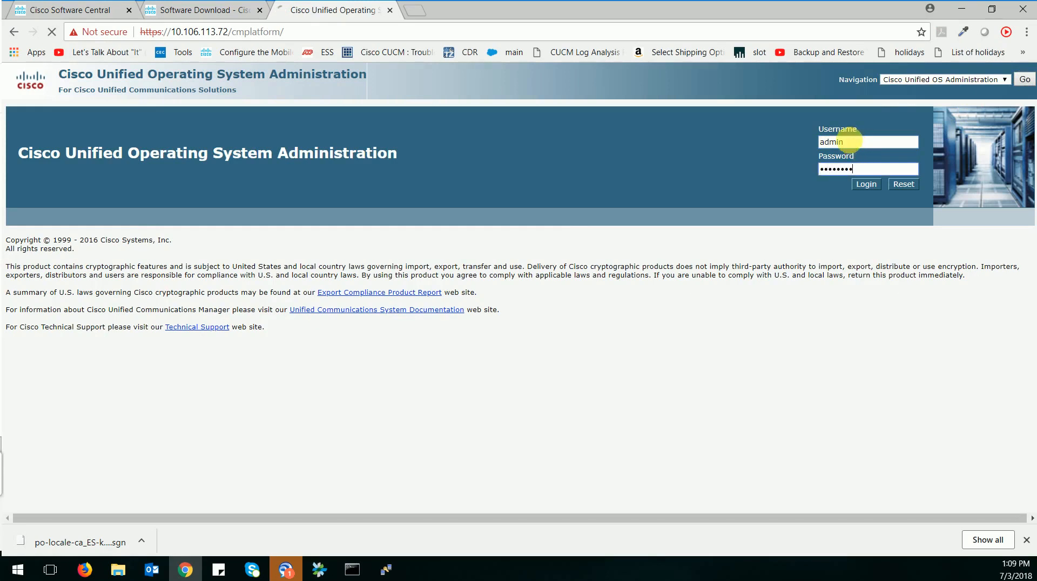
pyautogui.click(866, 183)
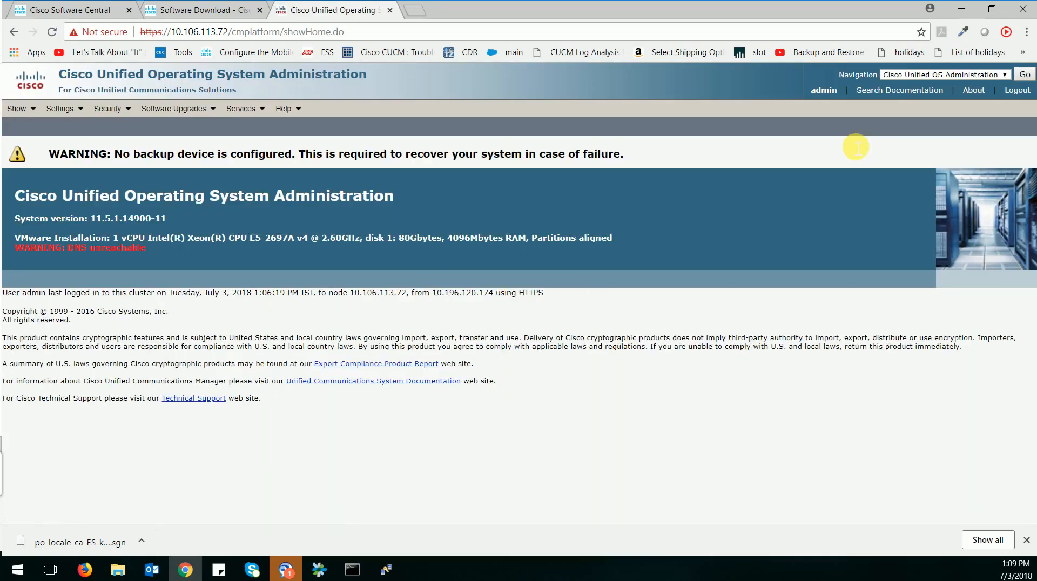
# - Take over the other session's installation from Install/Upgrade and cancel it
pyautogui.click(173, 109)
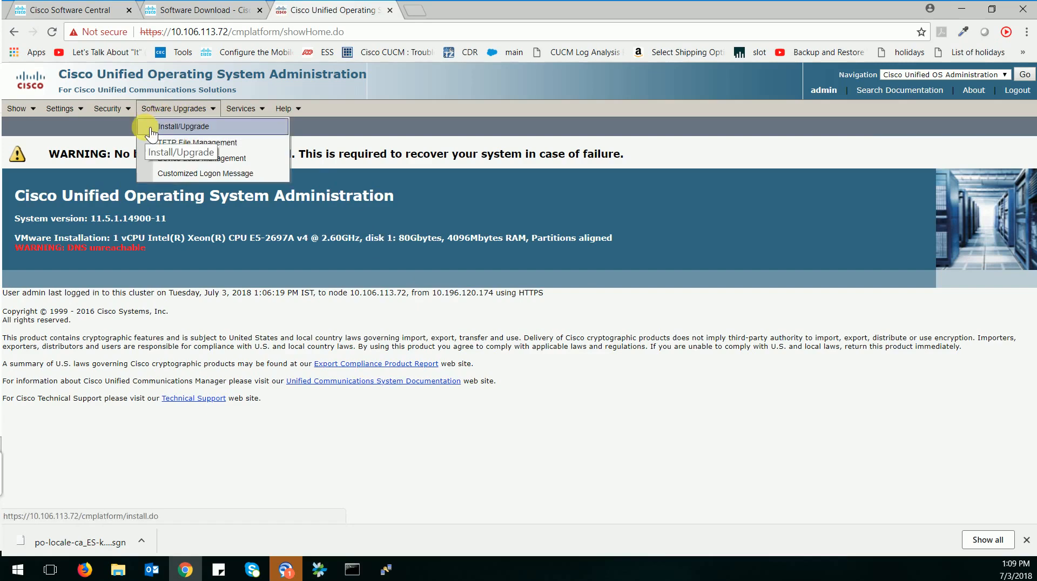
pyautogui.click(184, 126)
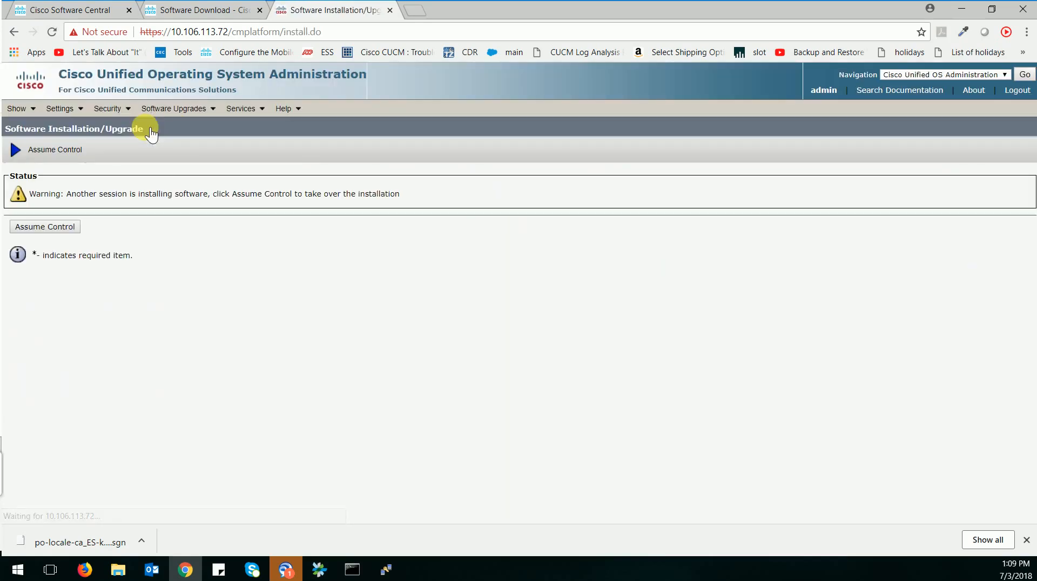
pyautogui.click(45, 226)
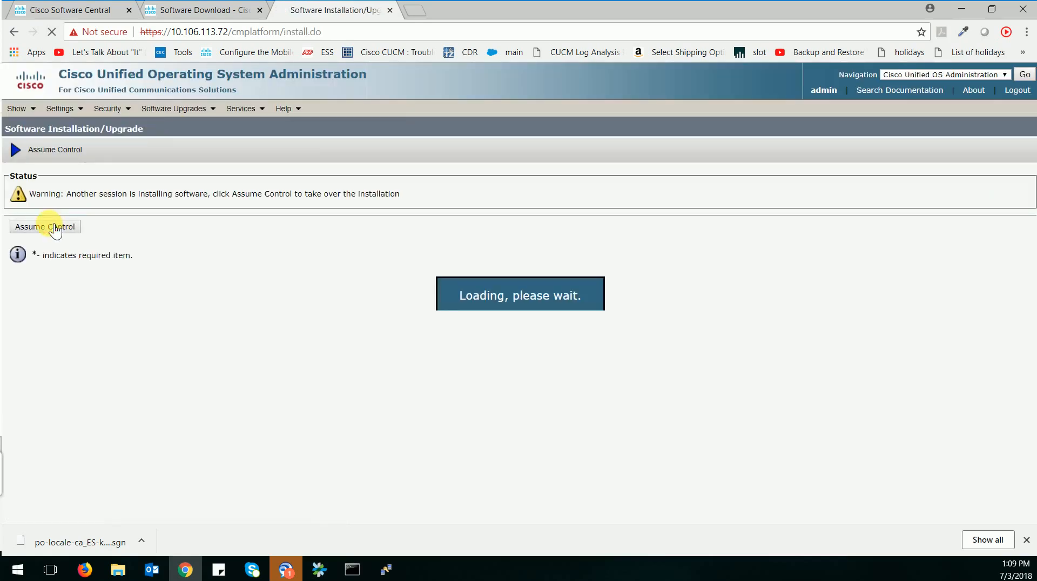
pyautogui.click(44, 227)
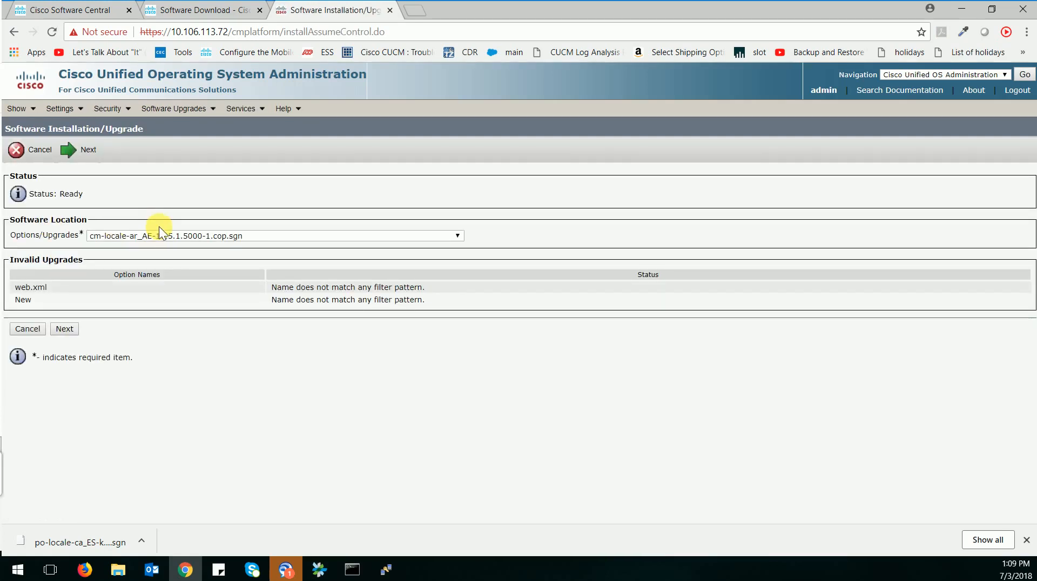
pyautogui.click(39, 150)
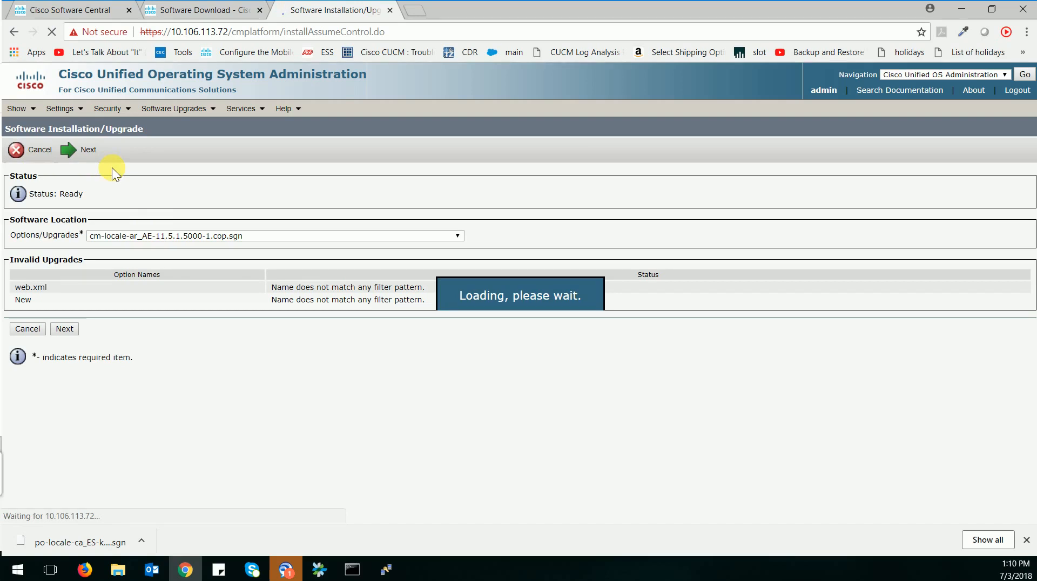
pyautogui.click(39, 149)
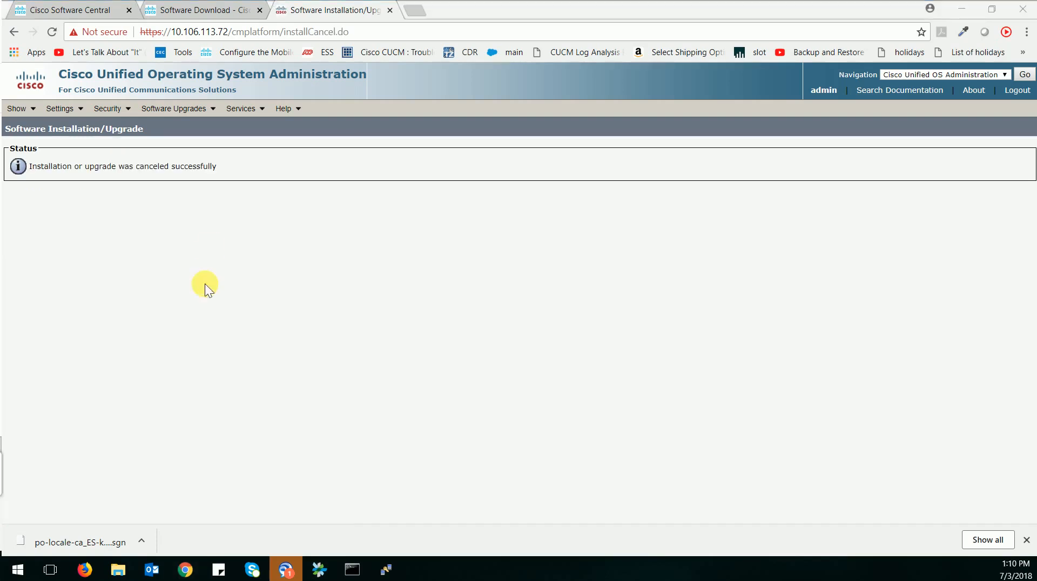
# - Reopen Software Upgrades > Install/Upgrade
pyautogui.click(174, 108)
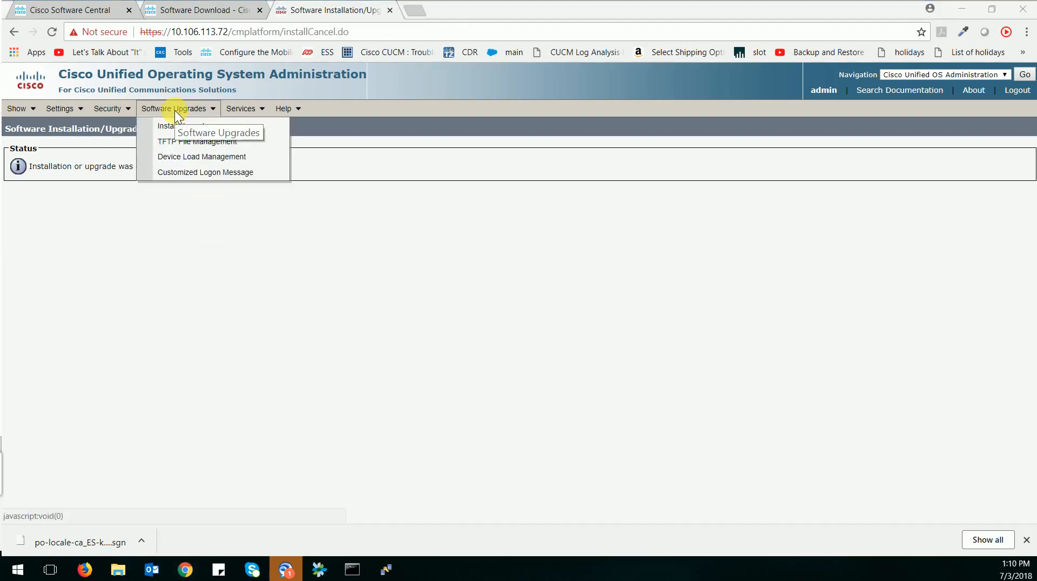
pyautogui.click(184, 126)
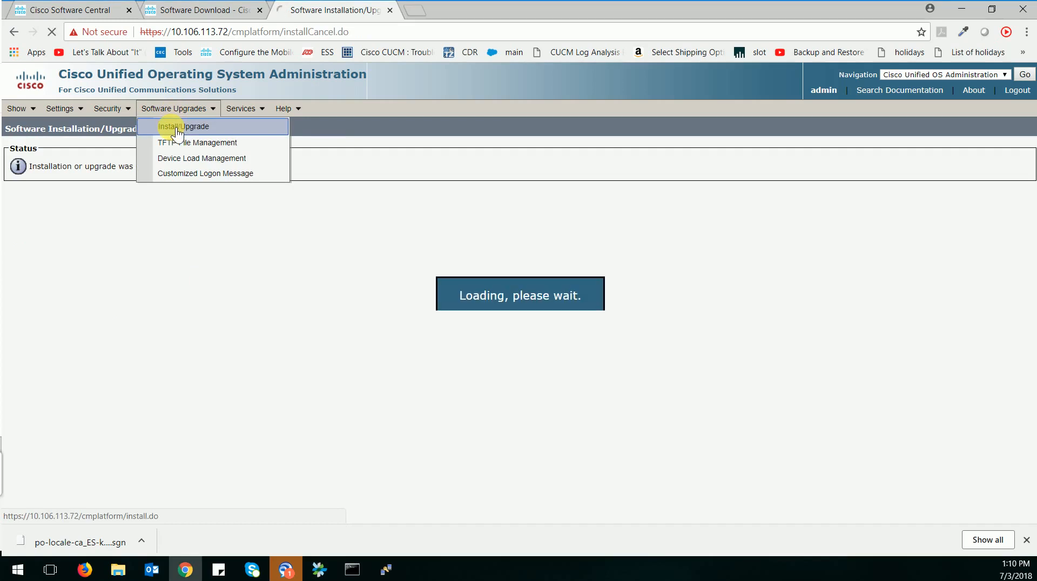
pyautogui.click(183, 126)
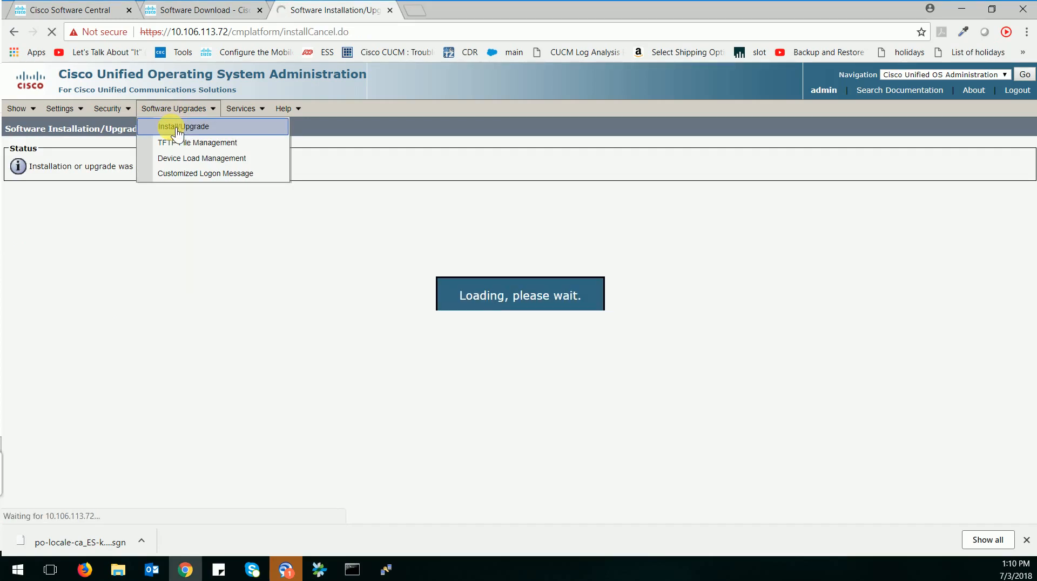
# - Use Remote Filesystem source at 10.196.120.174, directory /, user cisco, and submit
pyautogui.click(183, 126)
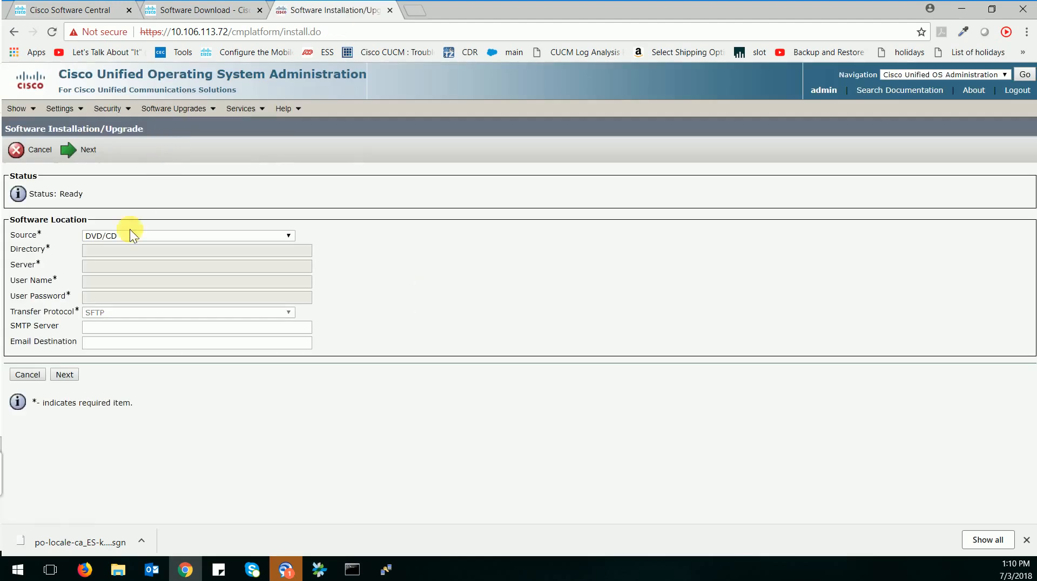
pyautogui.click(188, 236)
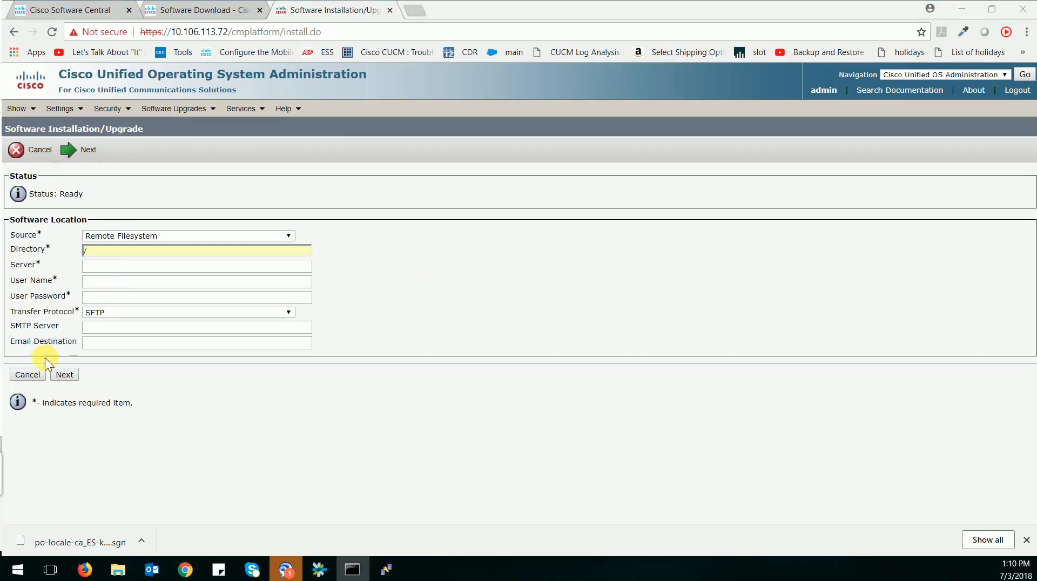
pyautogui.click(195, 266)
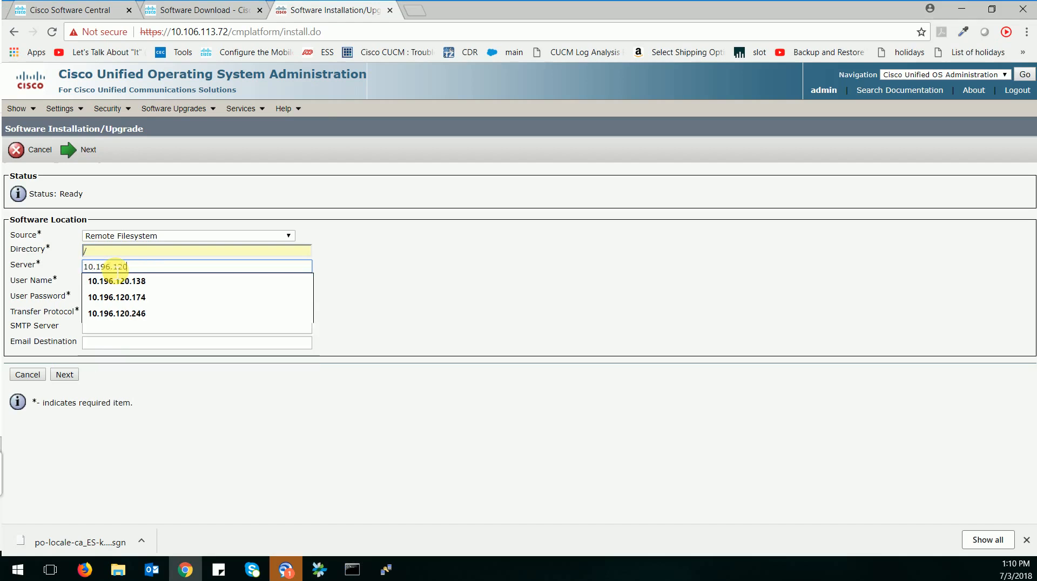
pyautogui.click(116, 297)
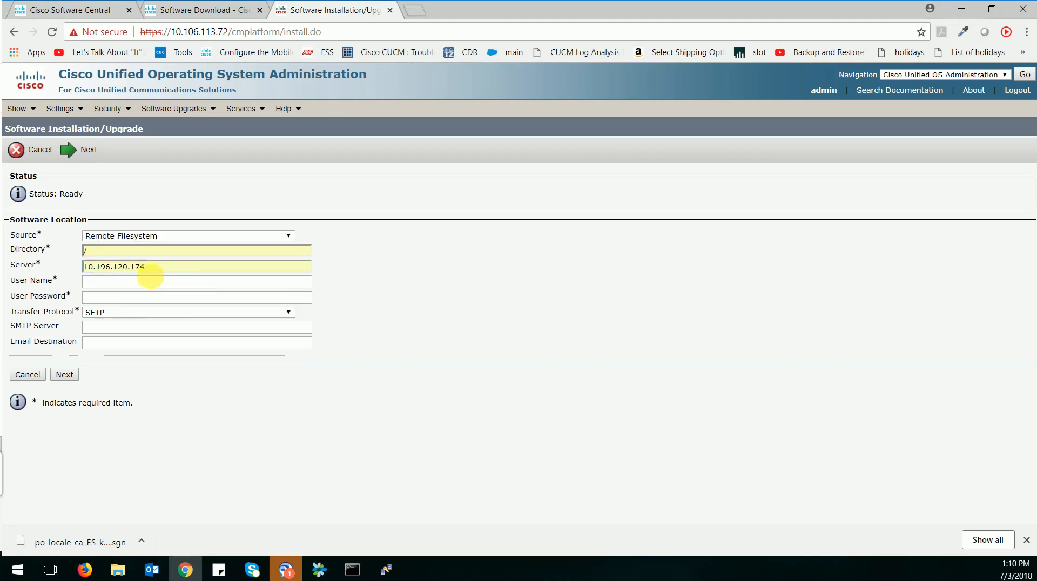
pyautogui.write('cisco')
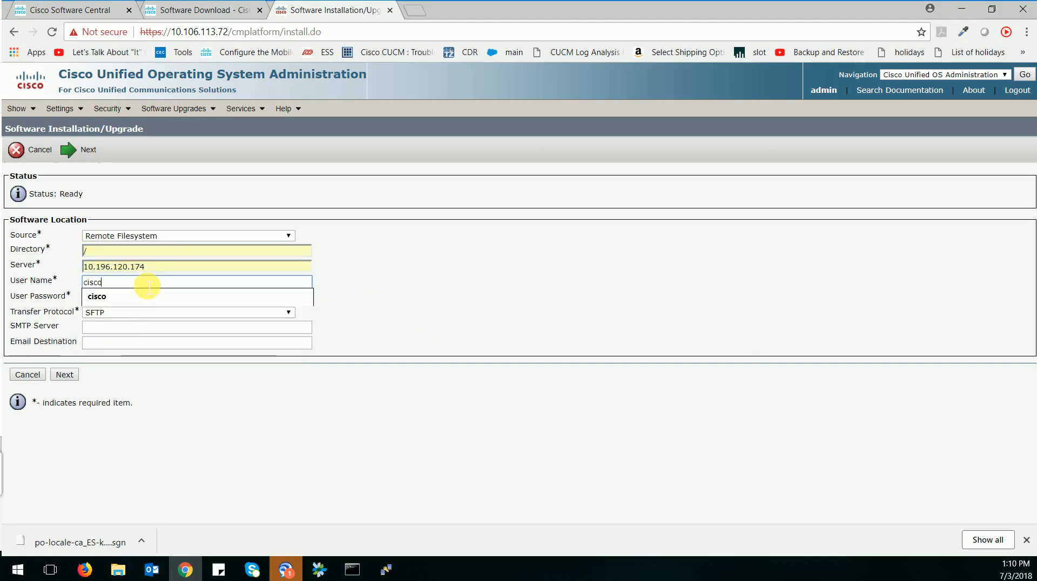
pyautogui.click(196, 297)
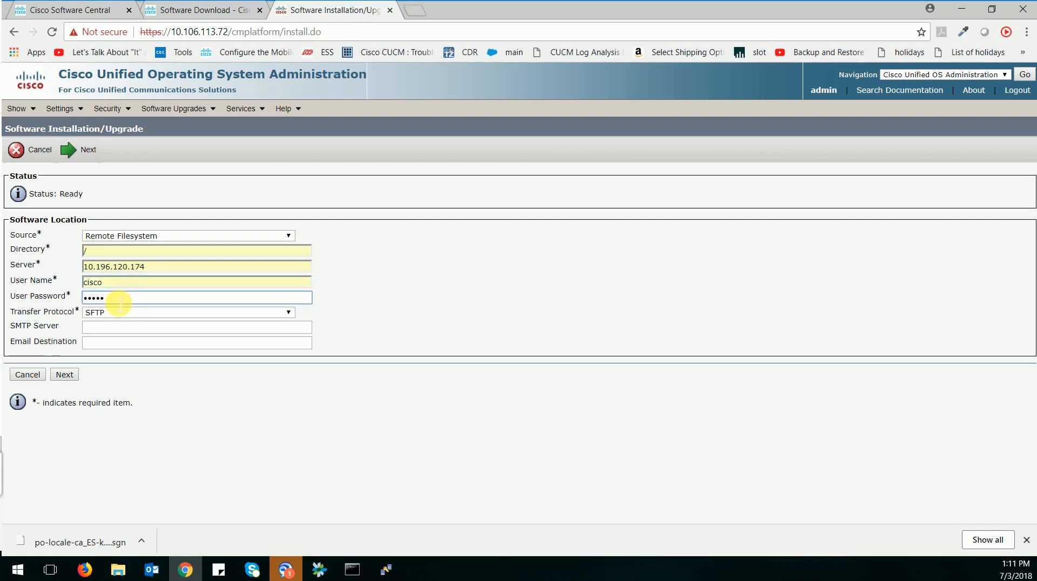
pyautogui.click(64, 374)
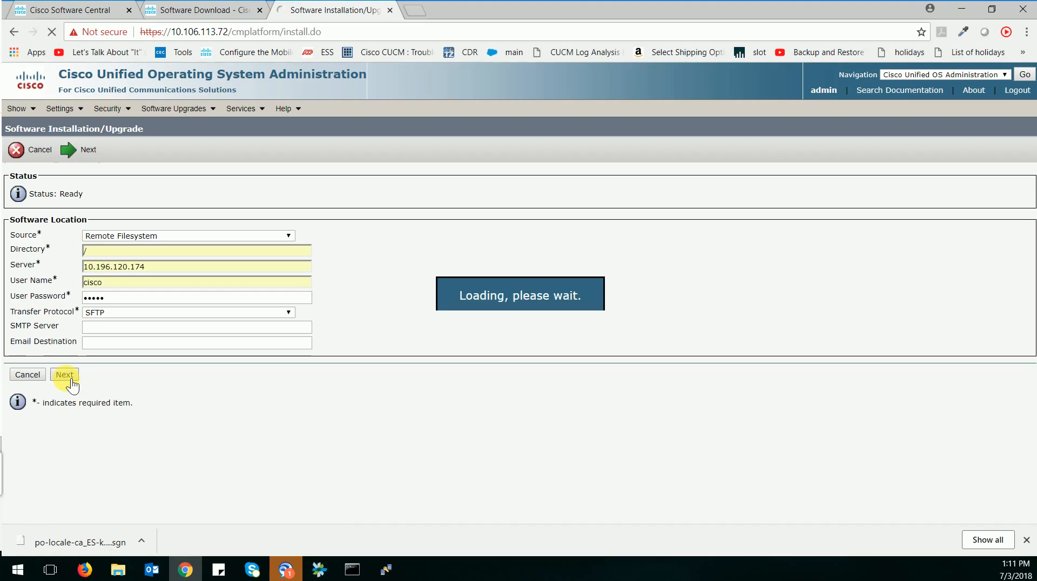
pyautogui.click(64, 374)
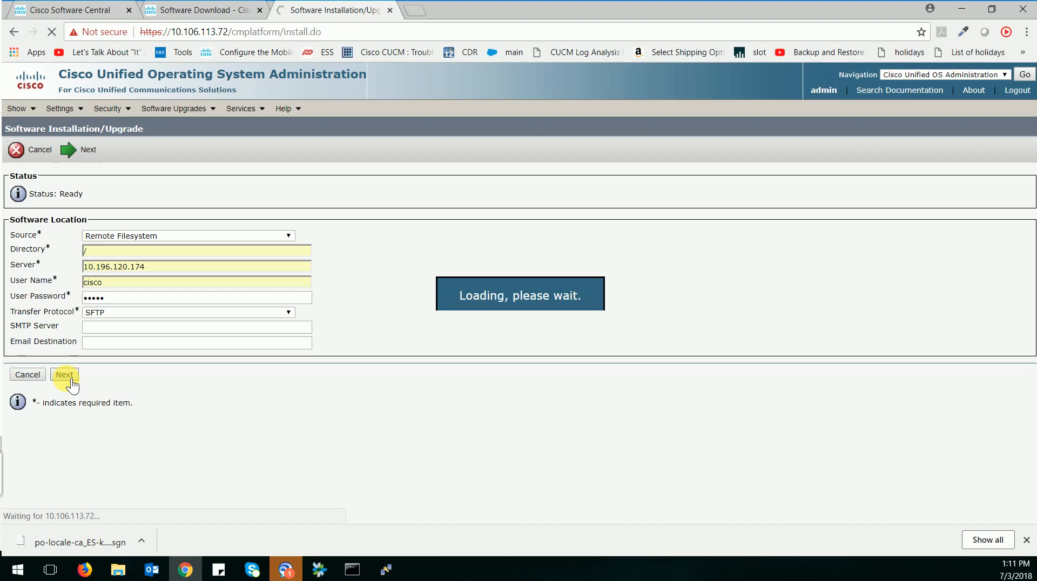
# - Select po-locale-ca_ES-k3-12.1.1.1000-1.cop.sgn, continue past the checksum page, and install it
pyautogui.click(64, 375)
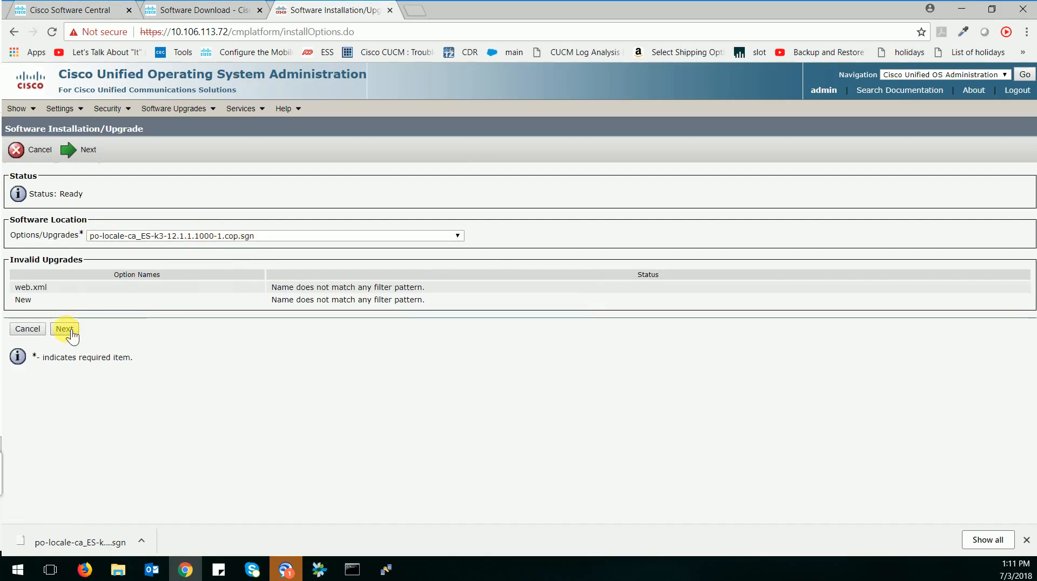
pyautogui.click(272, 236)
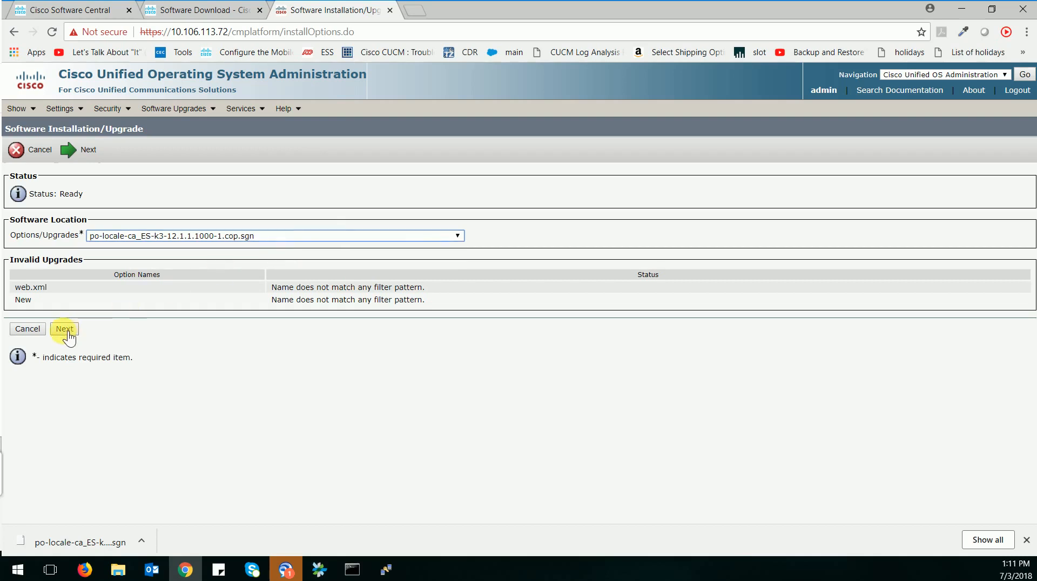
pyautogui.click(64, 329)
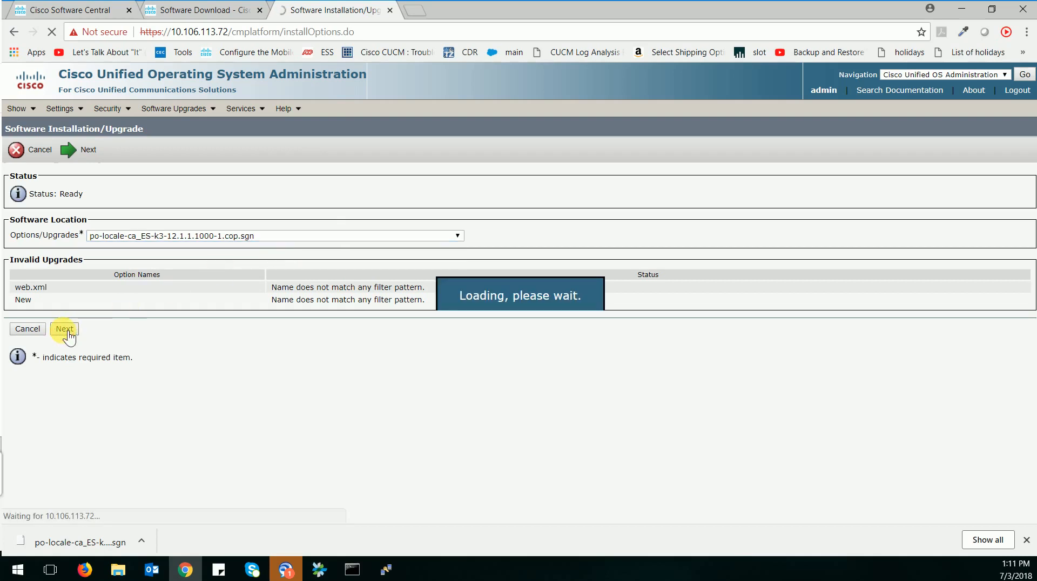
pyautogui.click(64, 329)
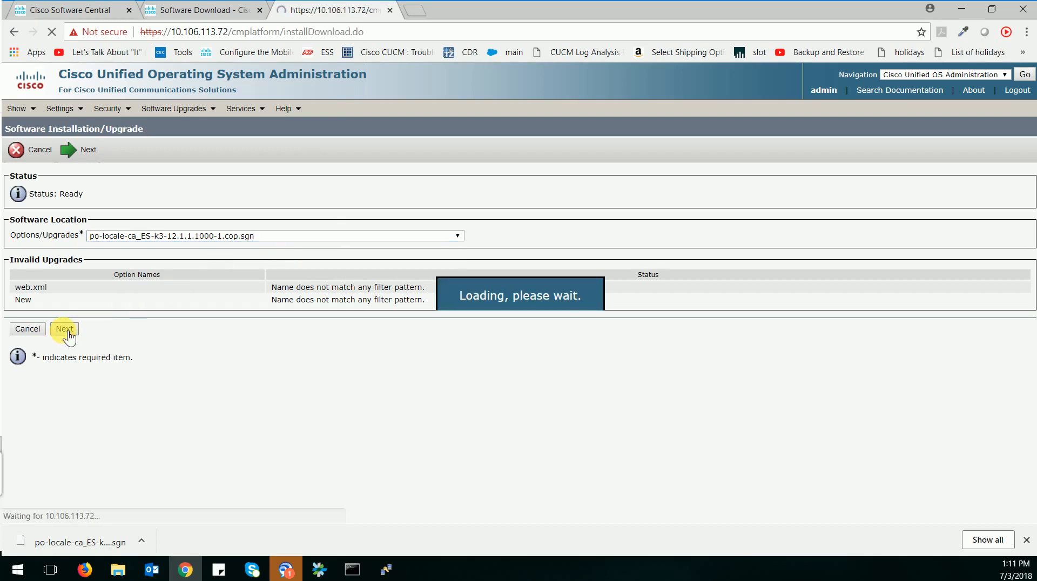
pyautogui.click(65, 329)
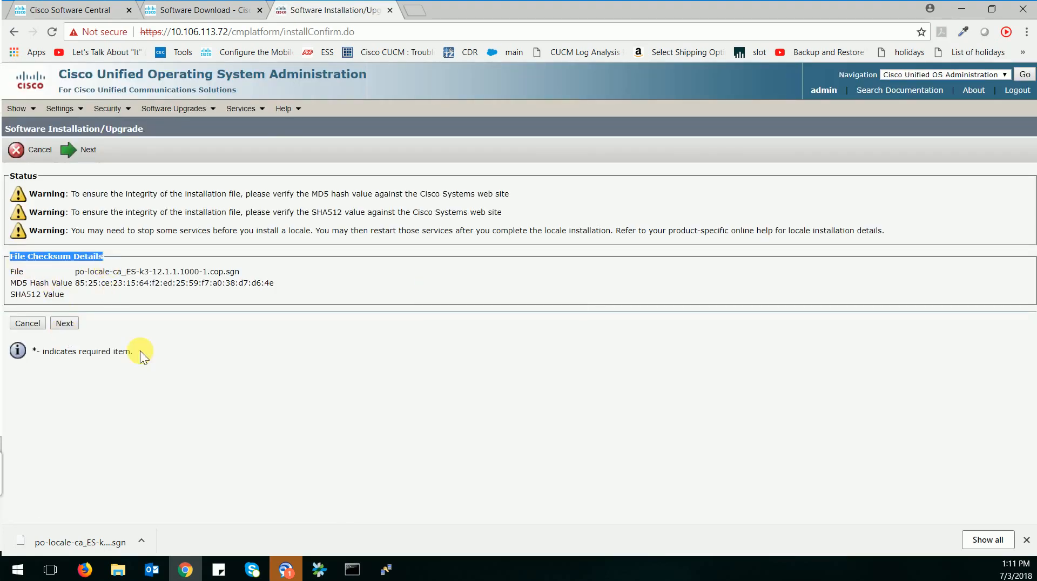
pyautogui.click(64, 323)
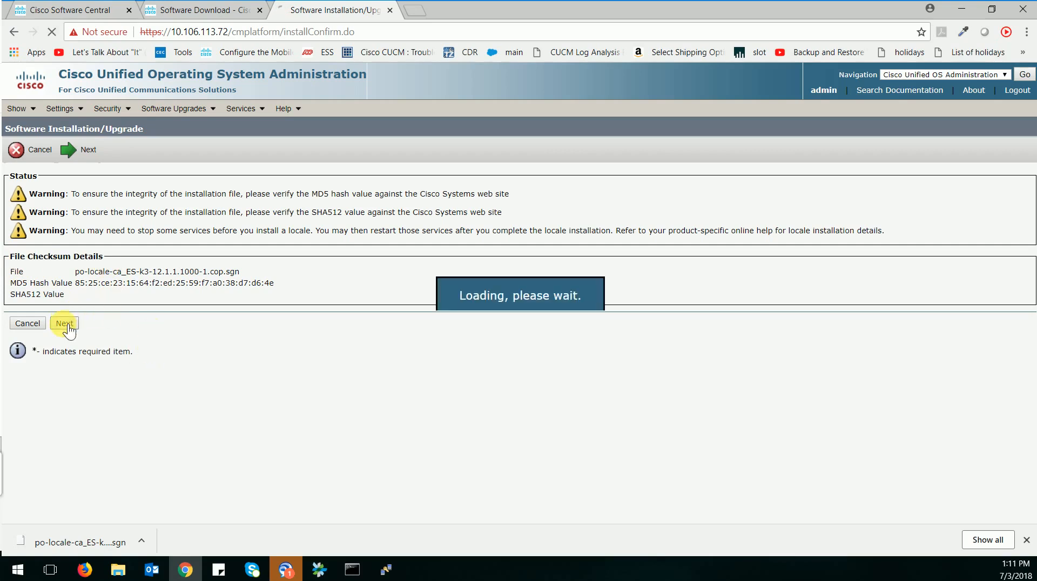
pyautogui.click(64, 324)
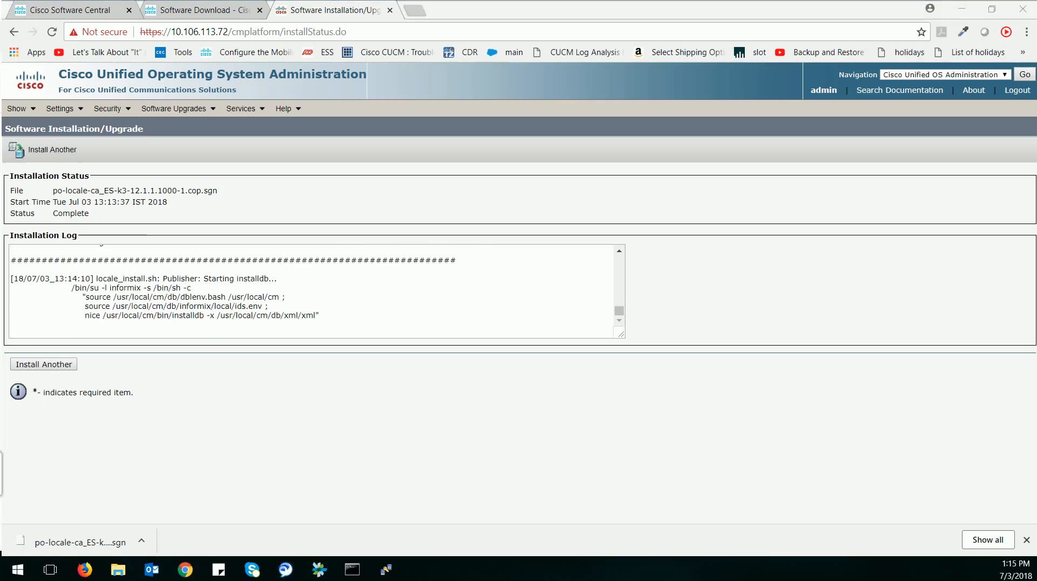
pyautogui.moveTo(289, 404)
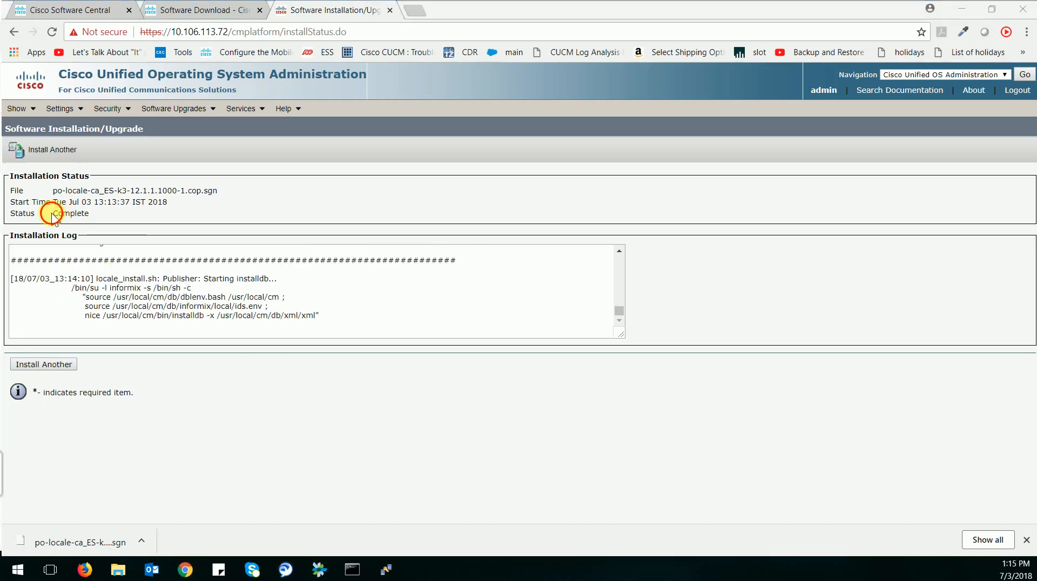
pyautogui.moveTo(190, 383)
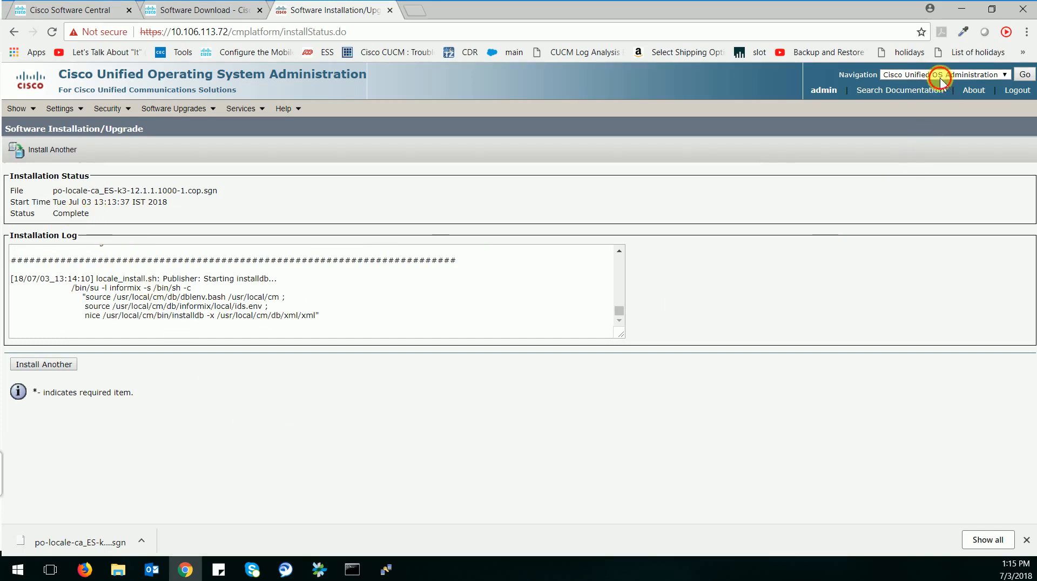
# - Switch to Cisco Unified Serviceability, log in as admin, and open Control Center – Feature Services
pyautogui.click(945, 74)
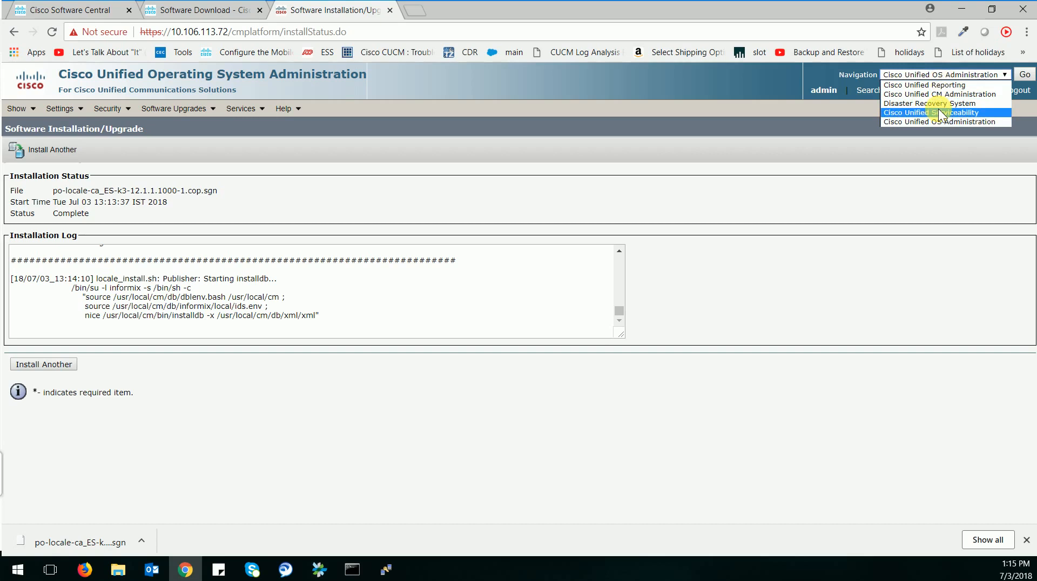
pyautogui.click(1025, 74)
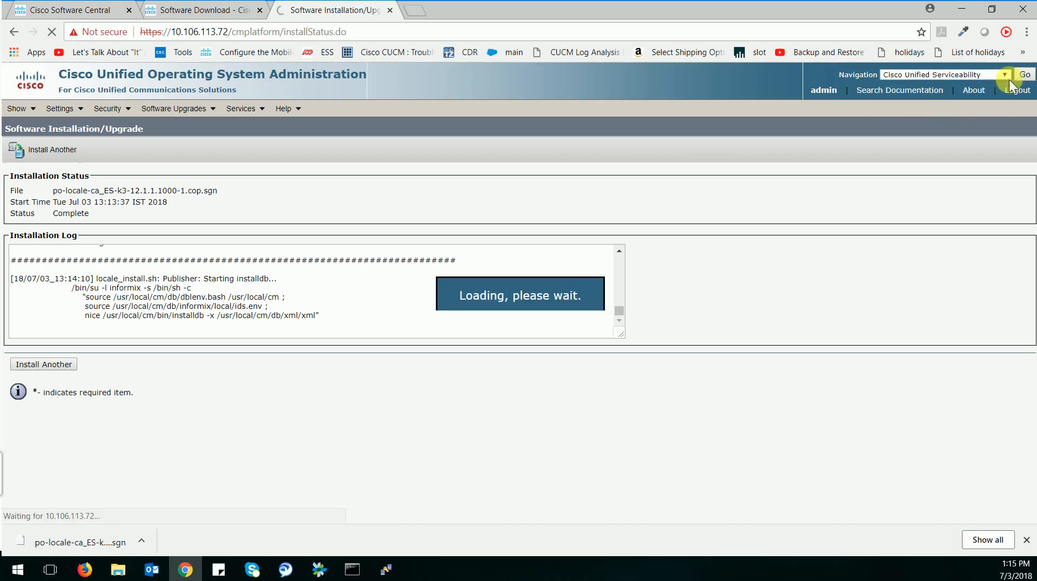
pyautogui.click(1024, 74)
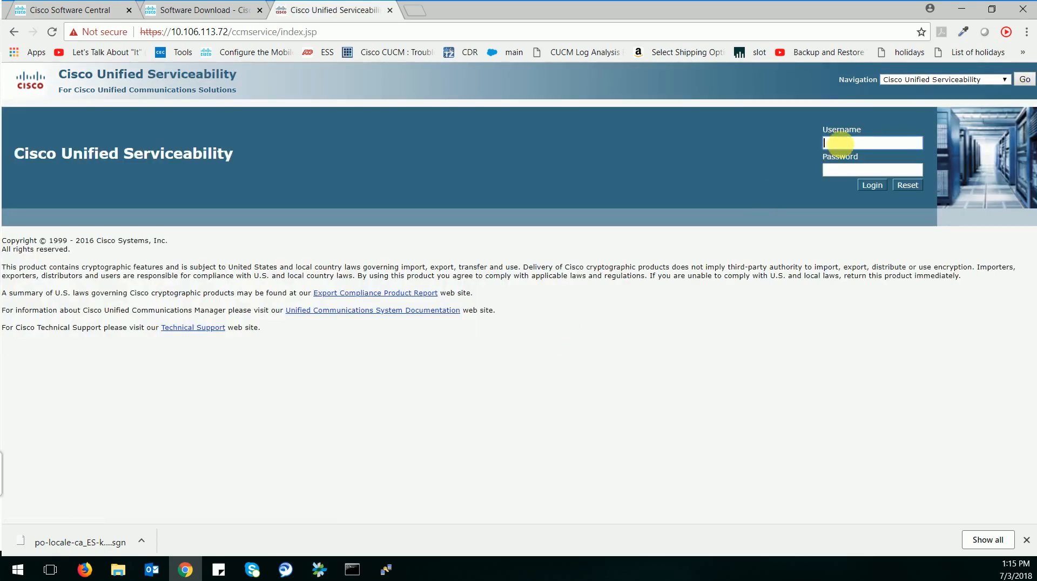
pyautogui.write('admin')
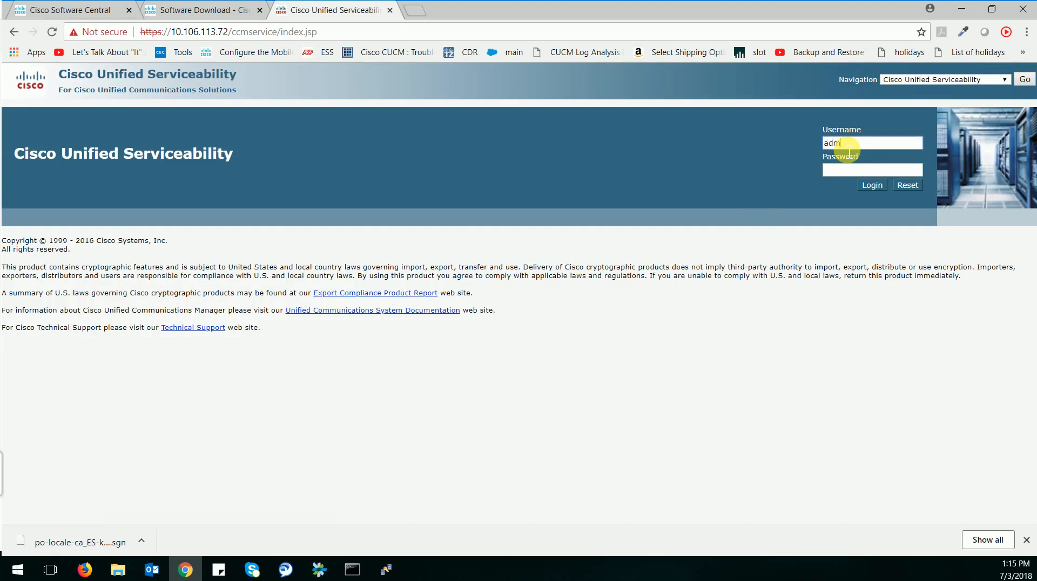
pyautogui.write('•••')
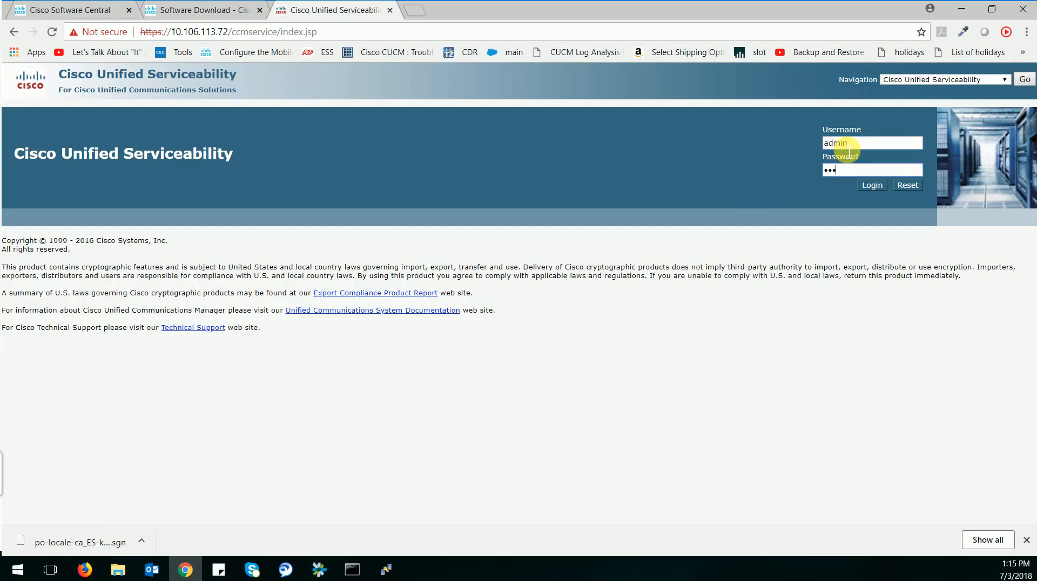
pyautogui.click(871, 185)
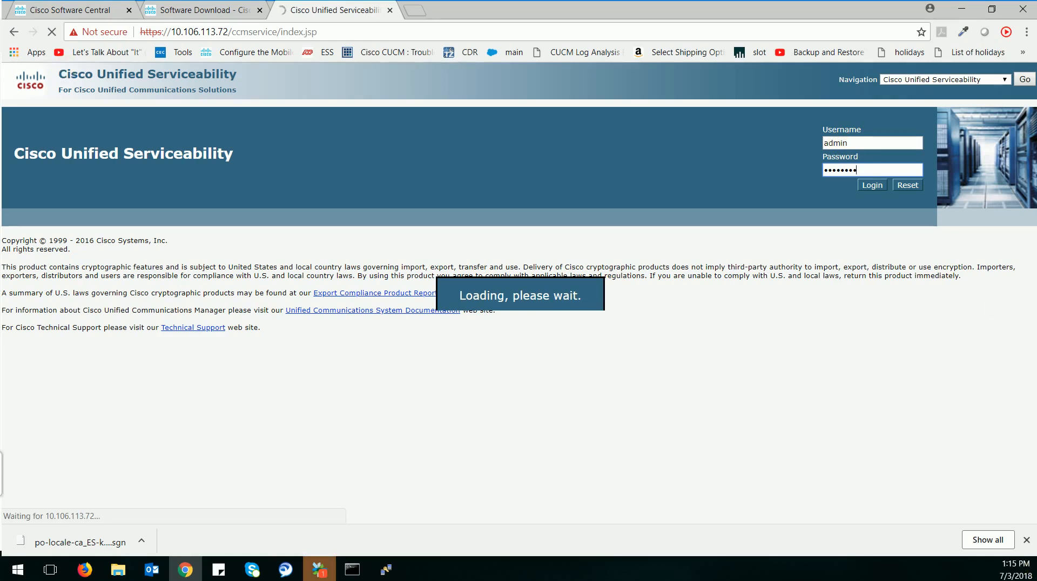
pyautogui.click(871, 185)
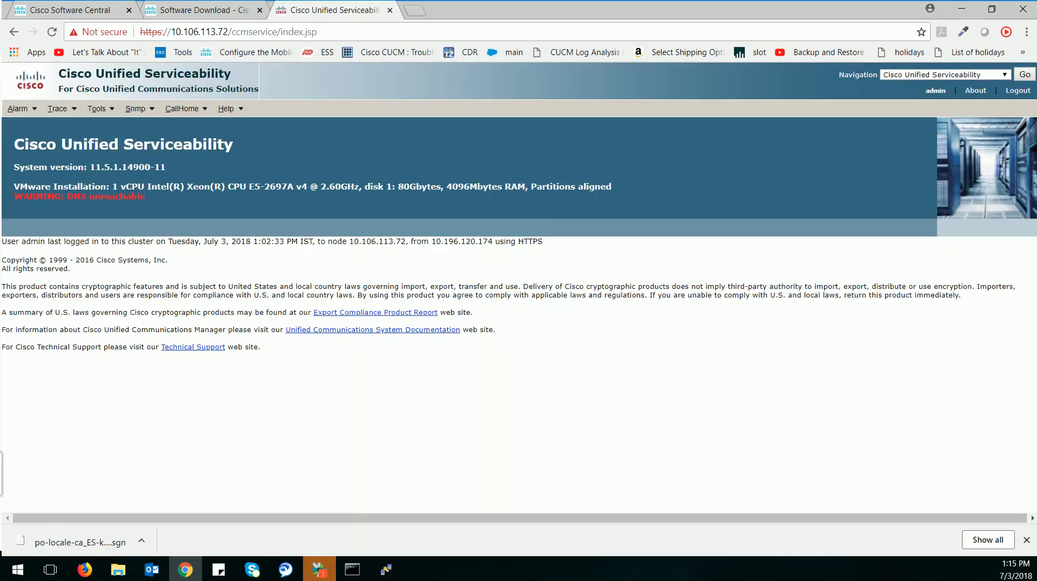
pyautogui.click(98, 109)
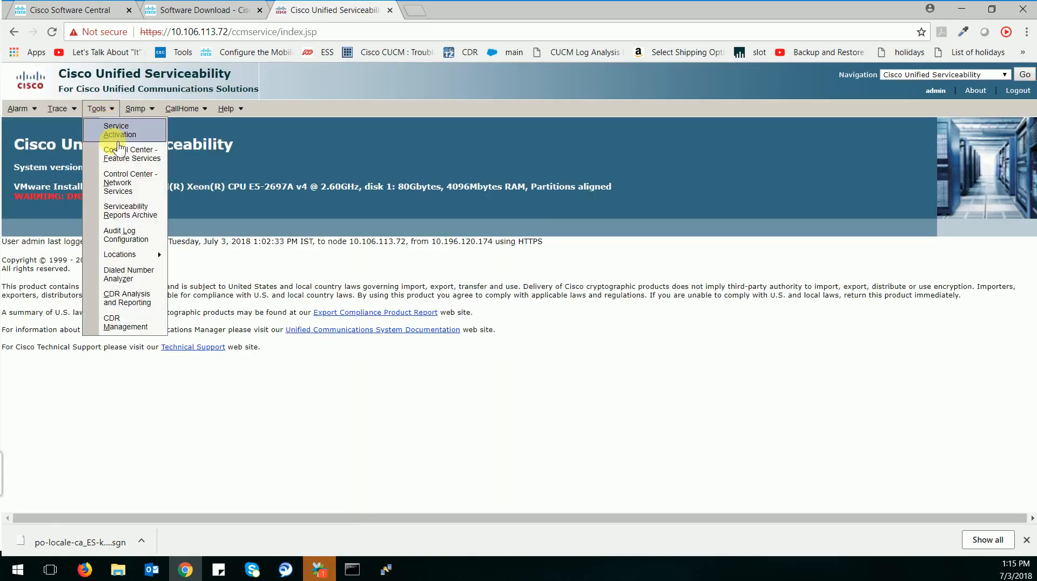
pyautogui.click(130, 154)
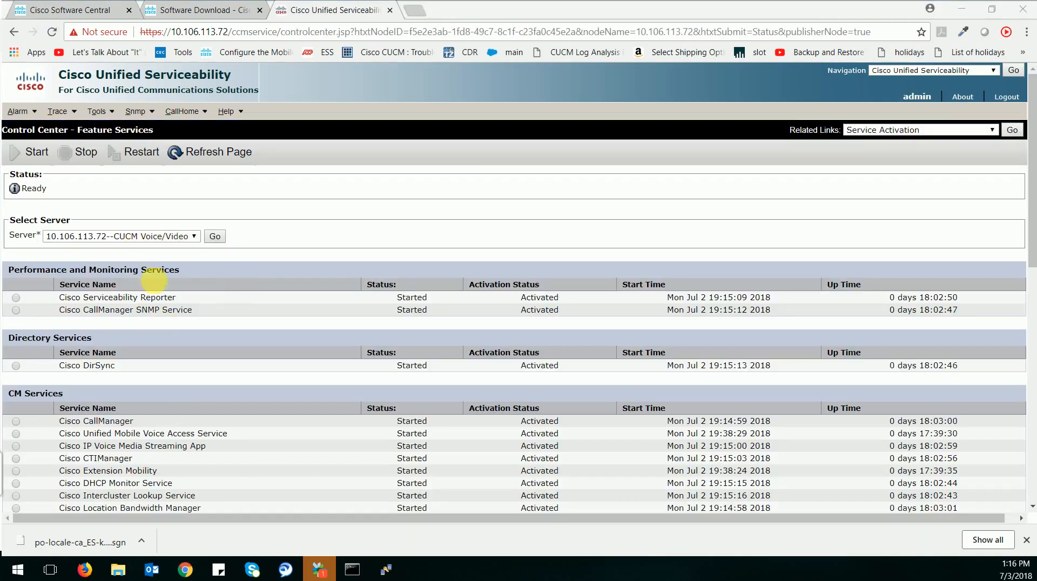
# - Select the Cisco Tftp service and restart it, confirming the warning
pyautogui.scroll(-3)
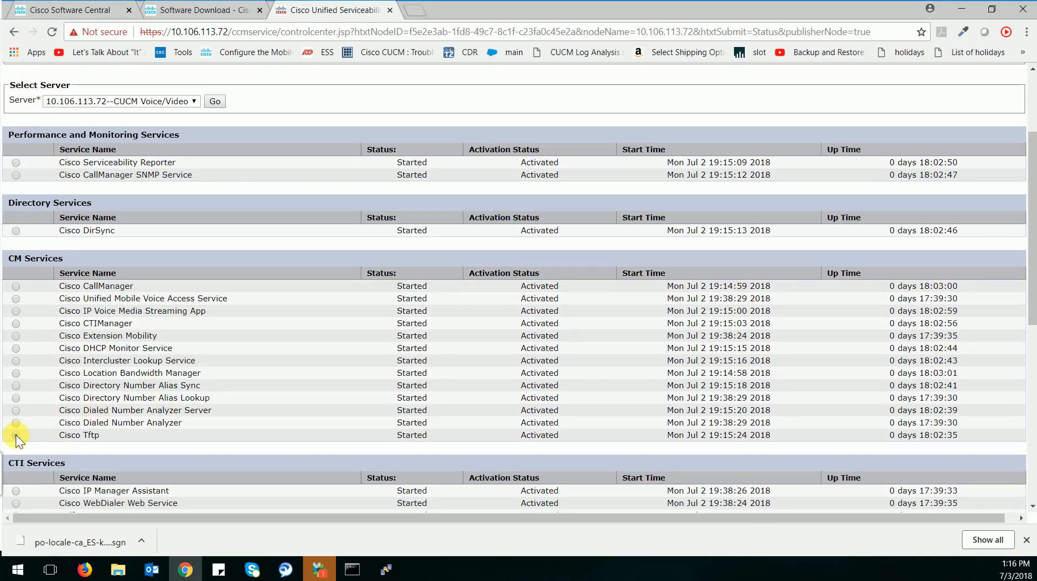
pyautogui.click(15, 434)
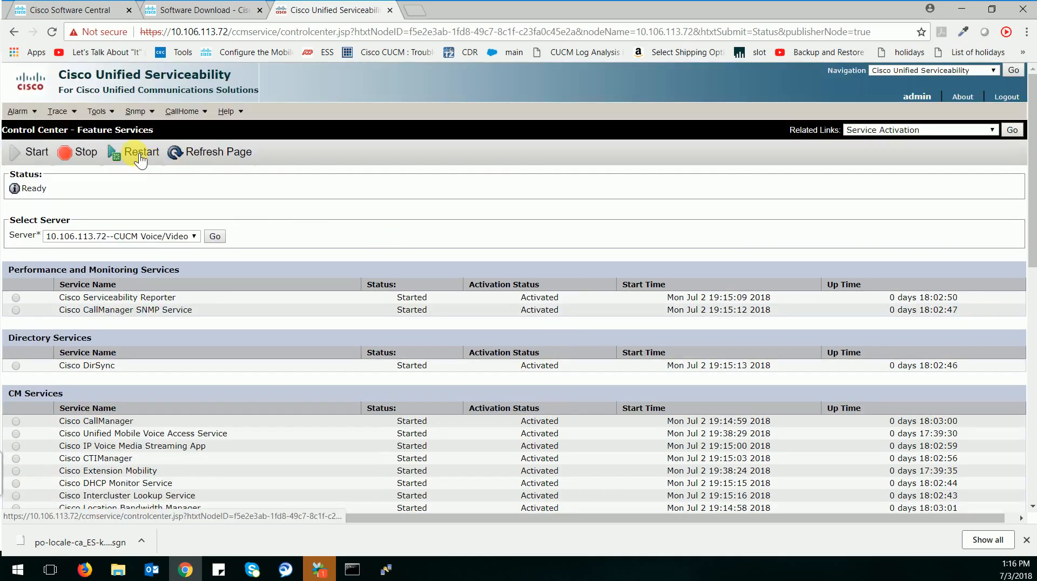
pyautogui.click(140, 153)
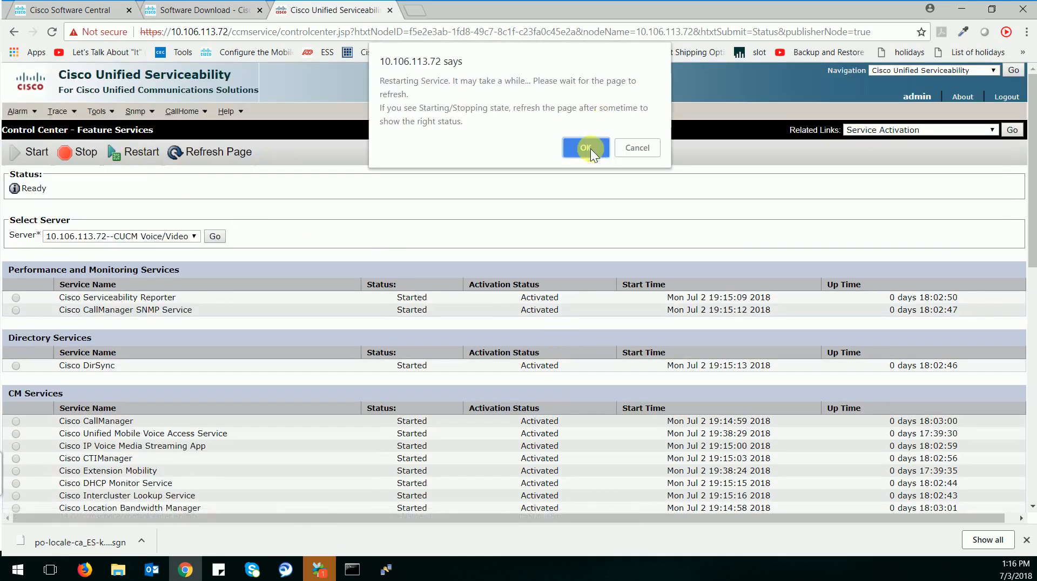
pyautogui.click(584, 148)
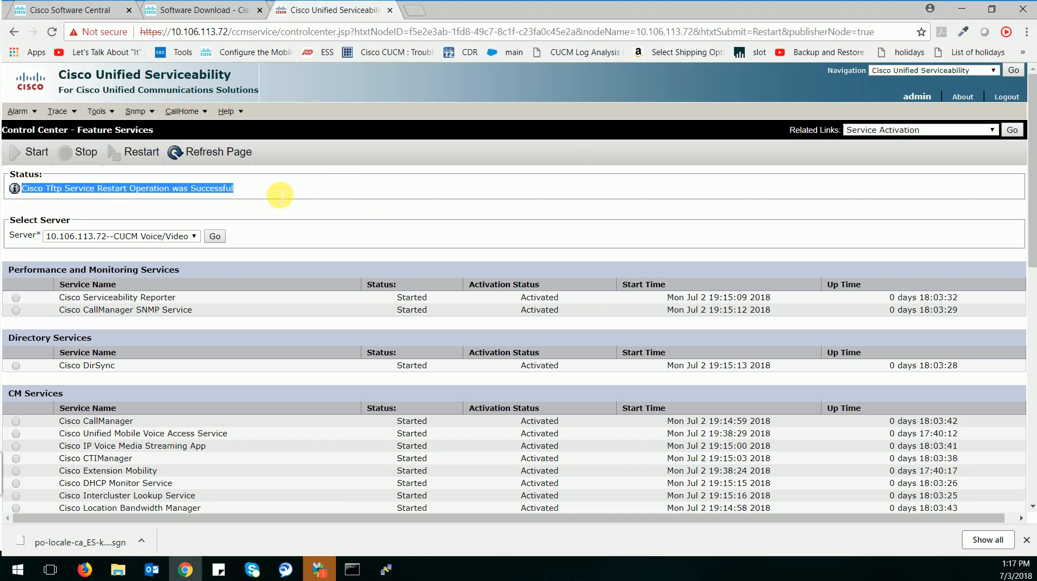
# - Switch to Cisco Unified CM Administration and search phones by directory number 1010
pyautogui.click(933, 70)
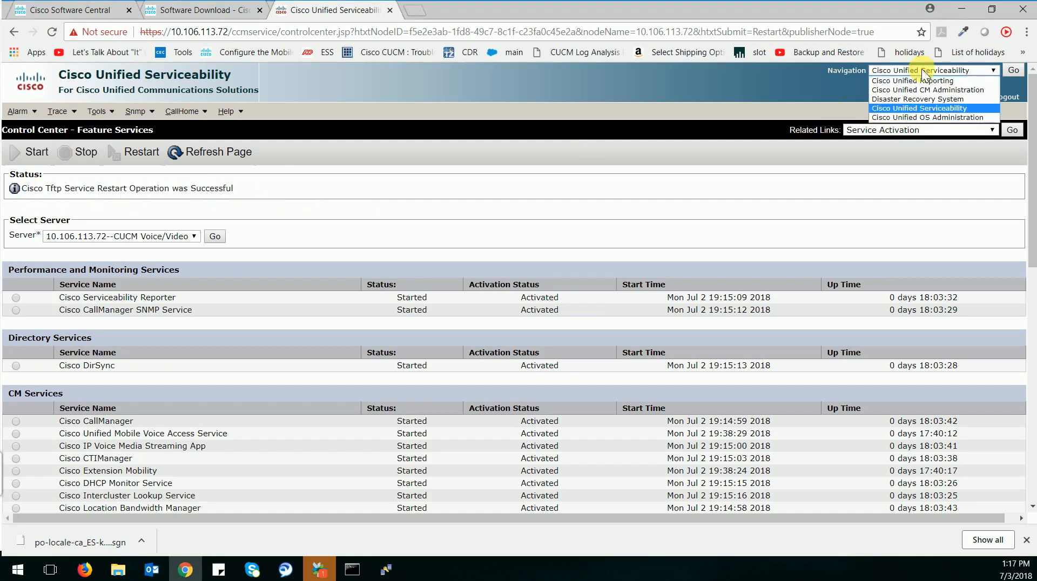
pyautogui.click(1013, 71)
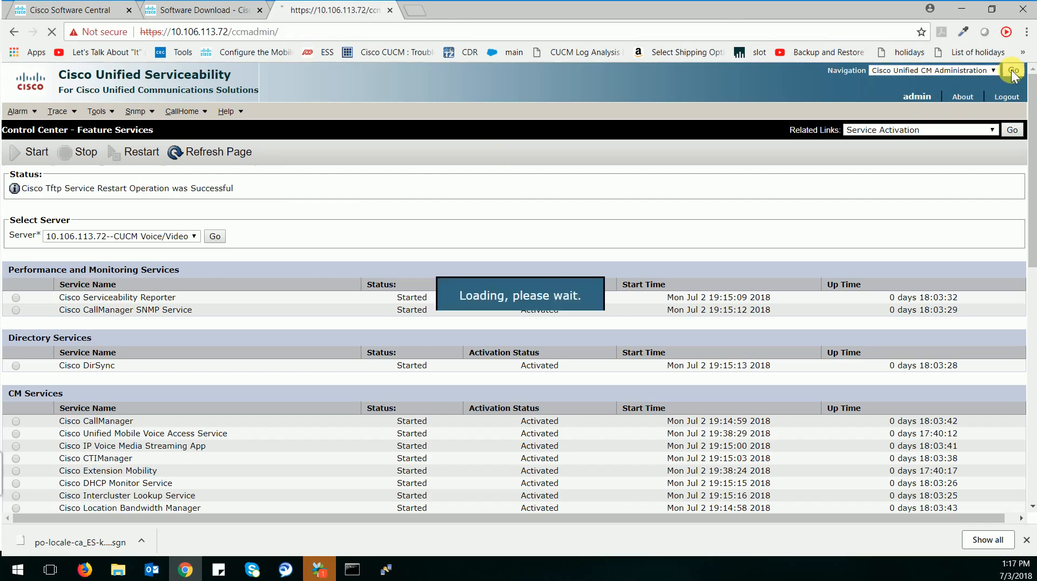
pyautogui.click(1025, 73)
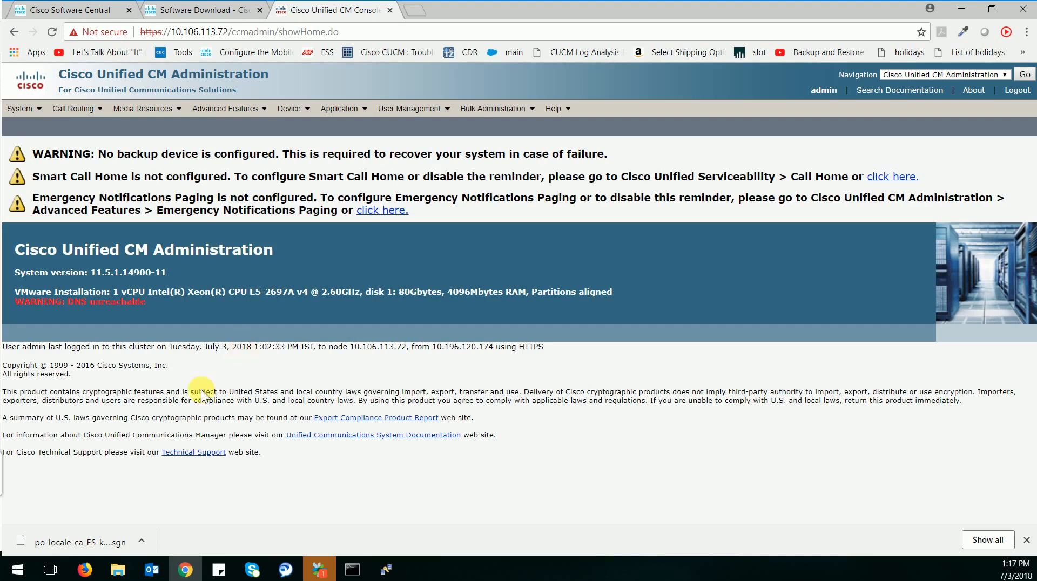
pyautogui.click(289, 108)
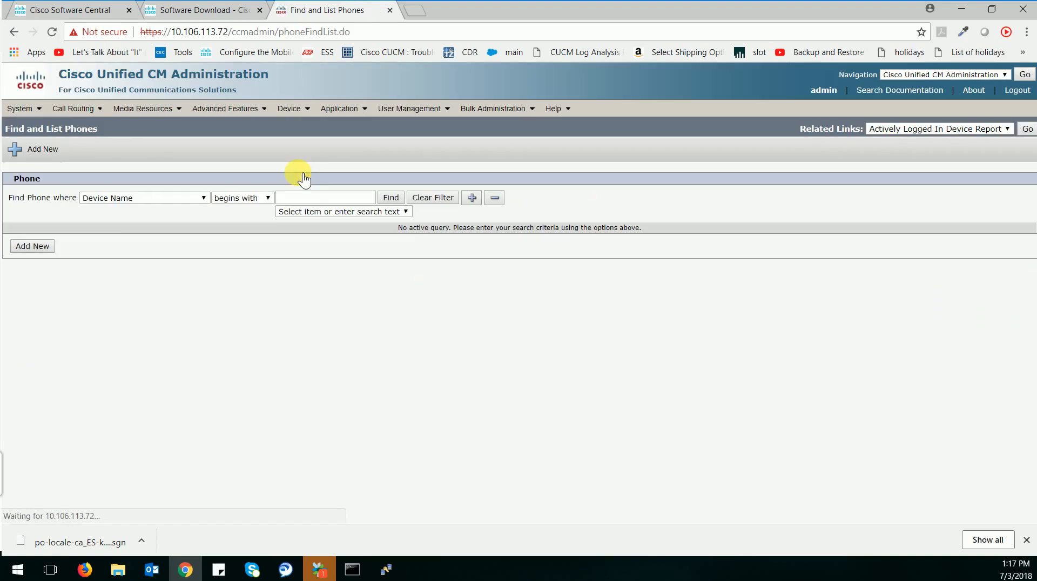
pyautogui.click(143, 197)
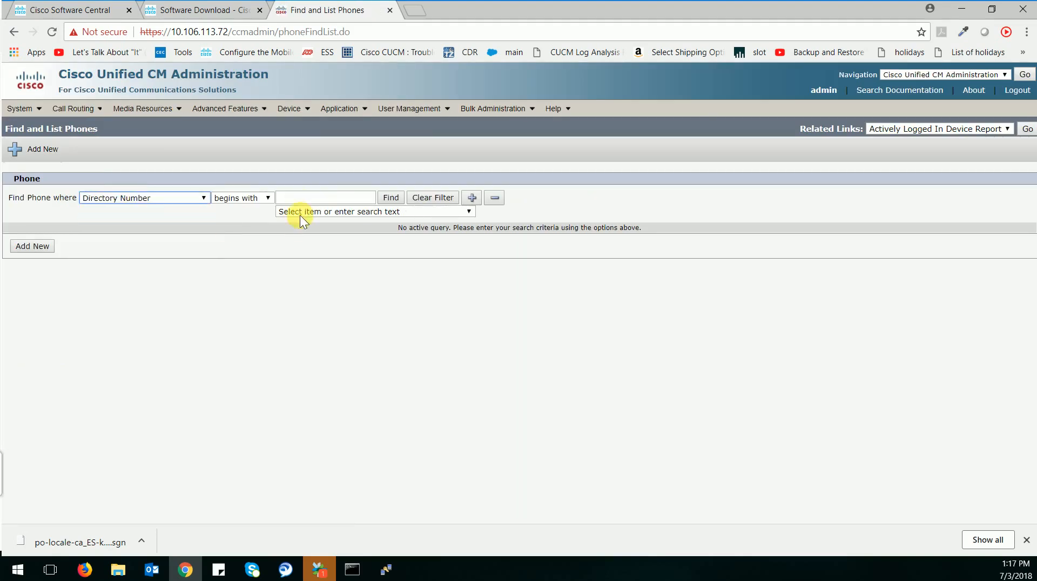
pyautogui.write('1010')
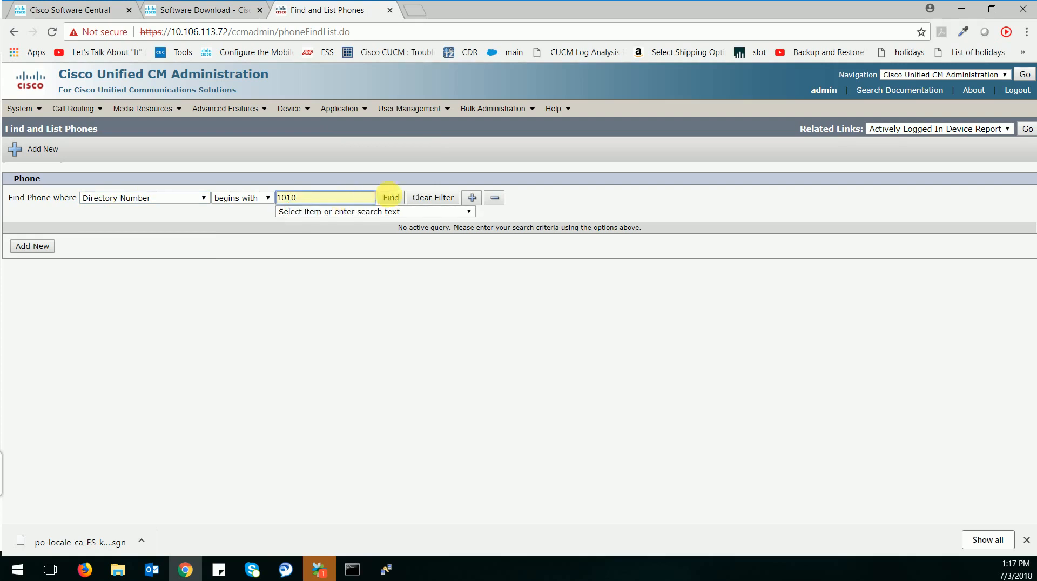
pyautogui.click(390, 197)
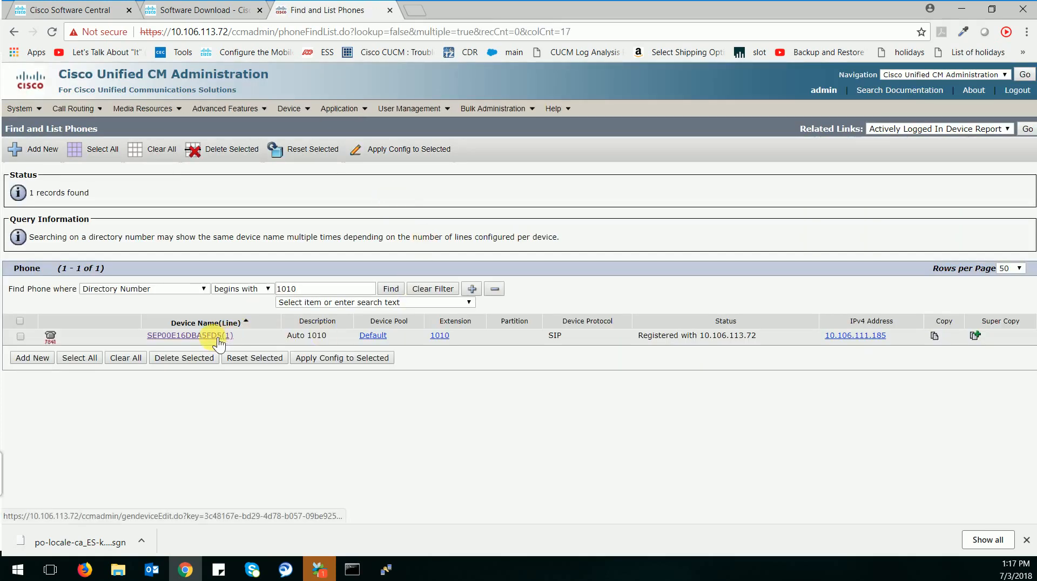
# - Set phone SEP00E16DBA5FD5's User Locale to Català, Reino de España and save
pyautogui.click(189, 336)
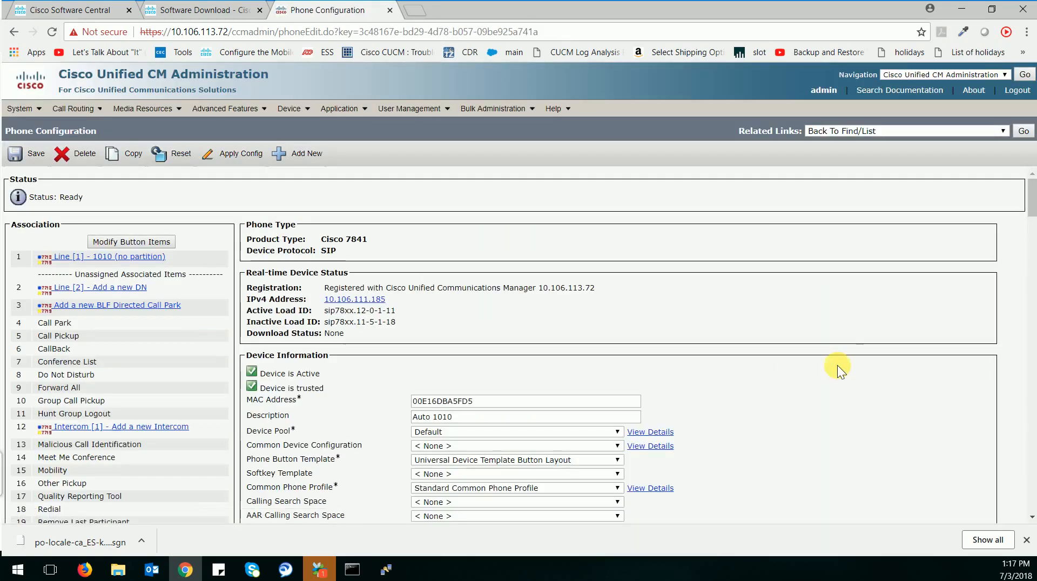
pyautogui.scroll(-3)
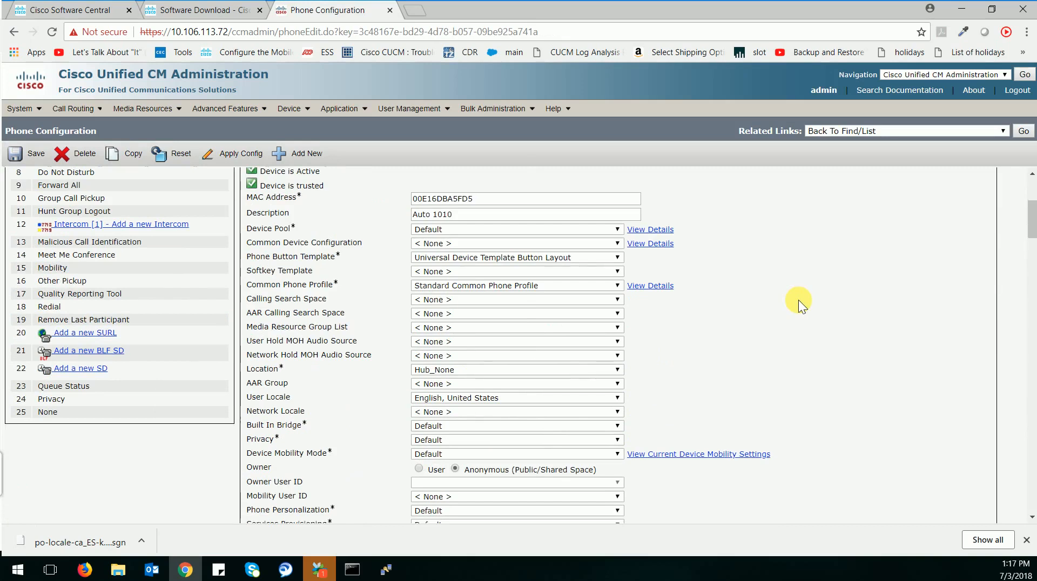
pyautogui.doubleClick(268, 397)
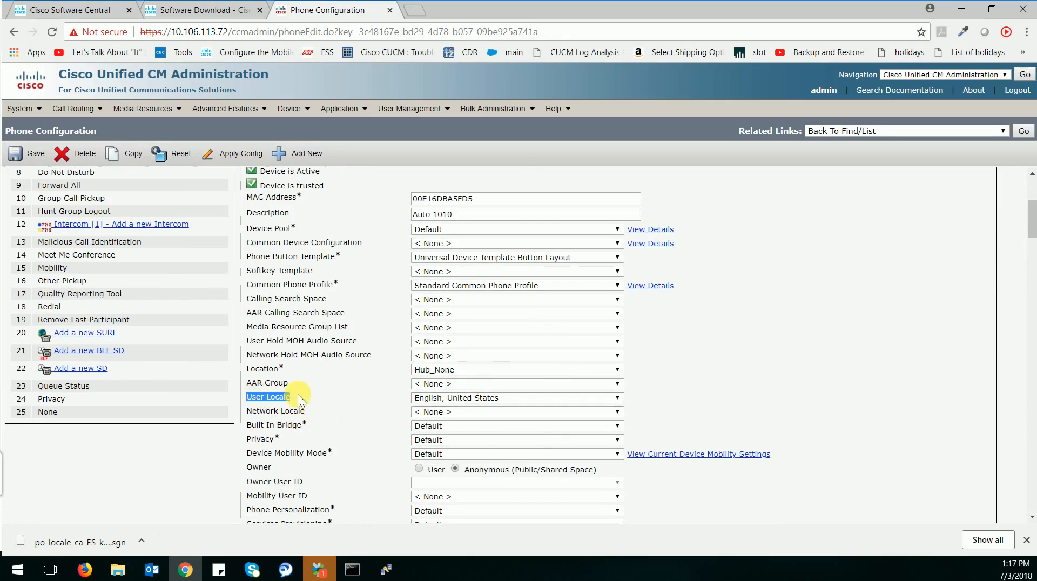
pyautogui.click(516, 398)
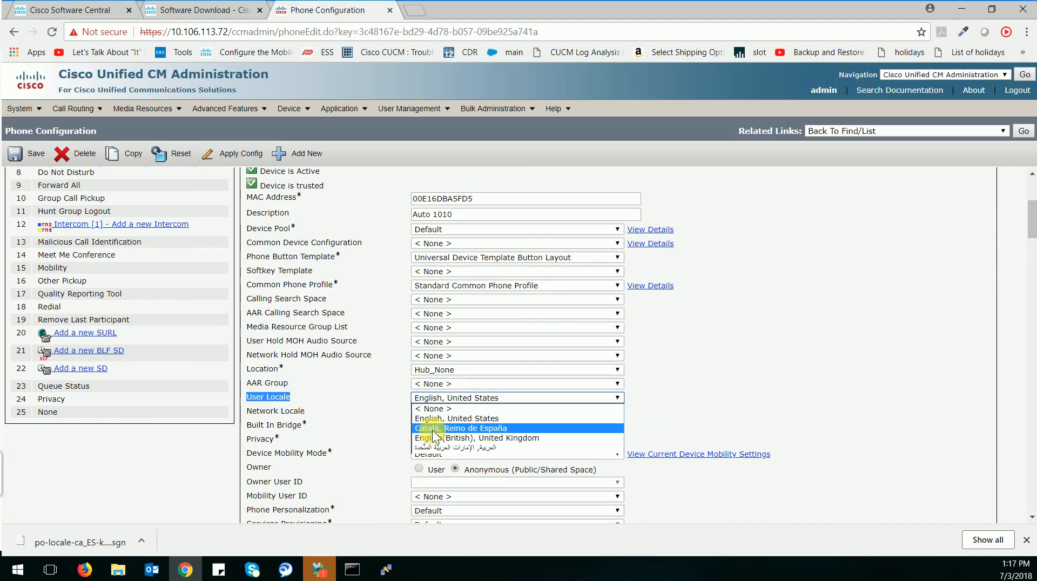
pyautogui.click(459, 428)
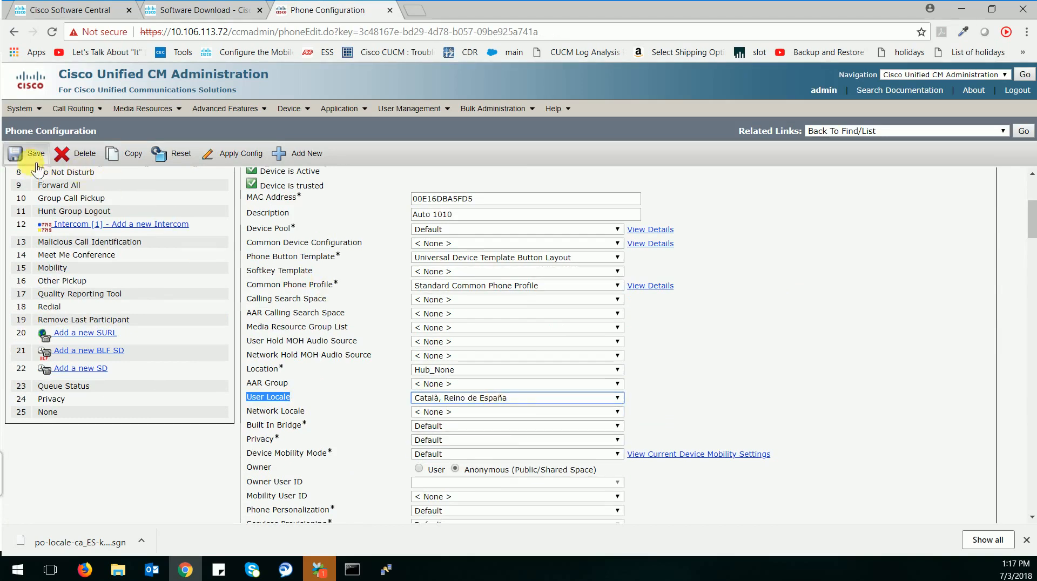
pyautogui.click(27, 153)
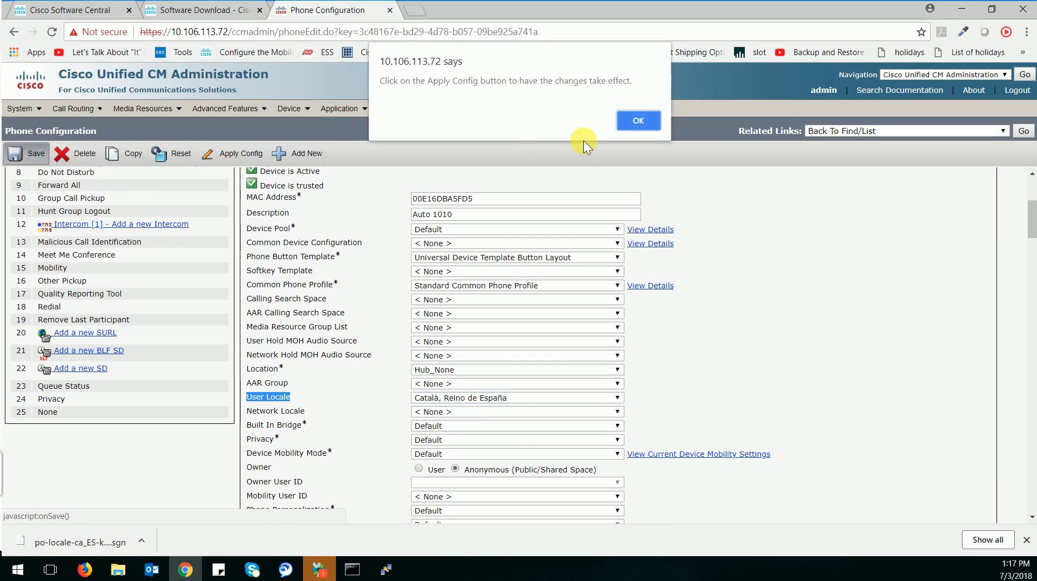
pyautogui.click(637, 121)
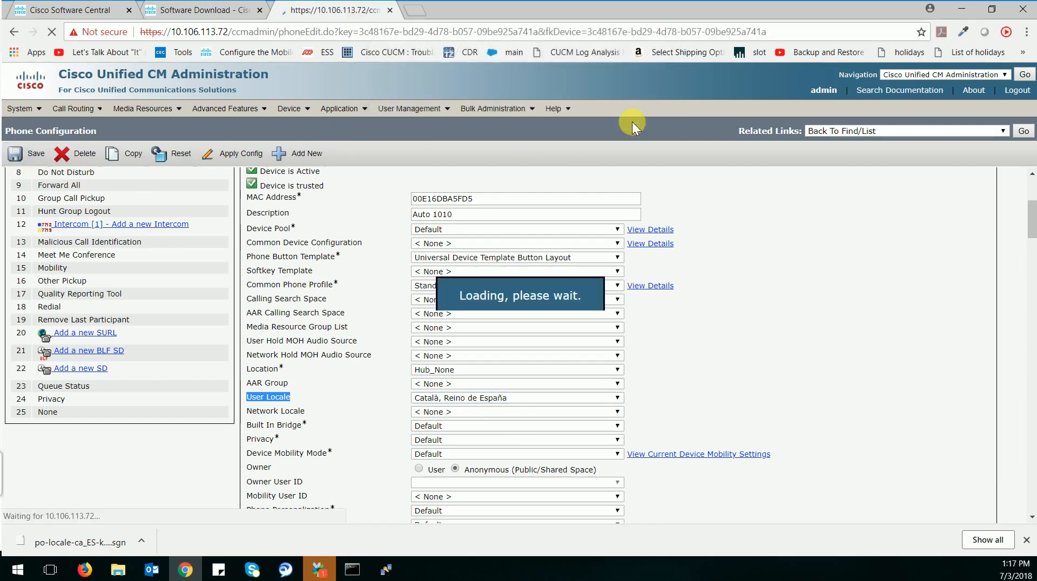
pyautogui.click(28, 153)
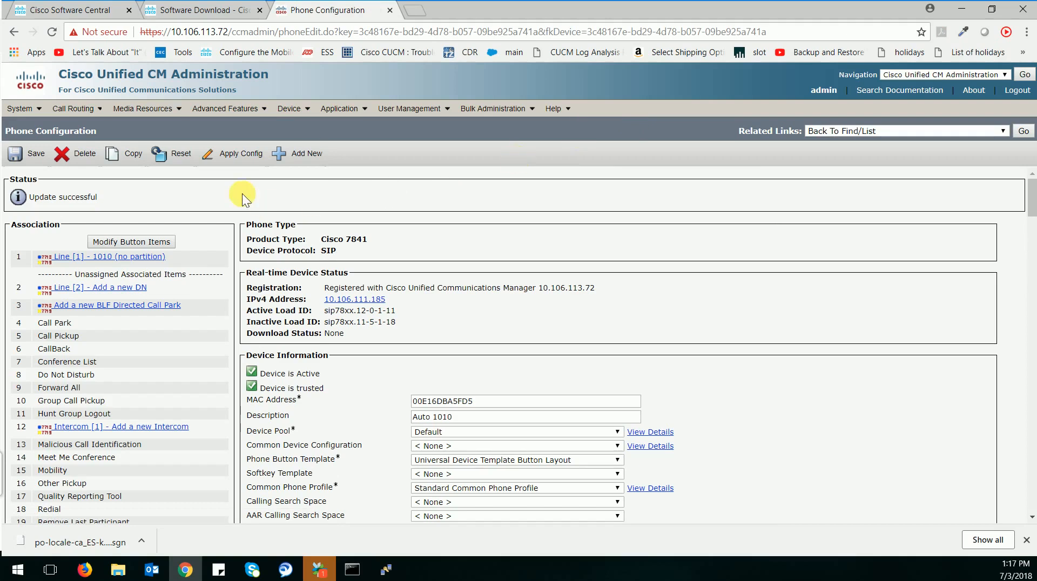
# - Apply the saved configuration to phone SEP00E16DBA5FD5
pyautogui.click(239, 154)
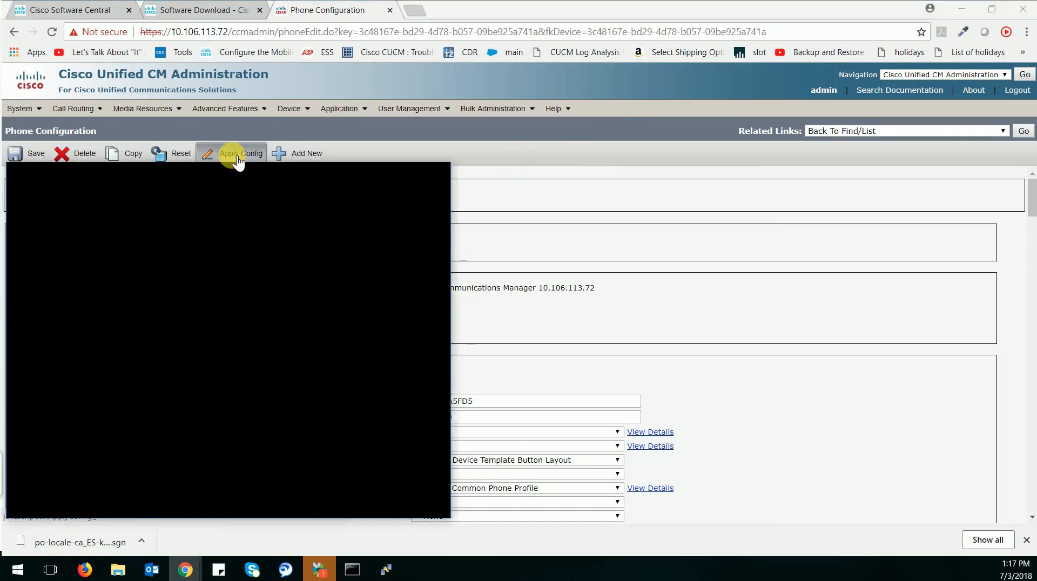
pyautogui.click(239, 153)
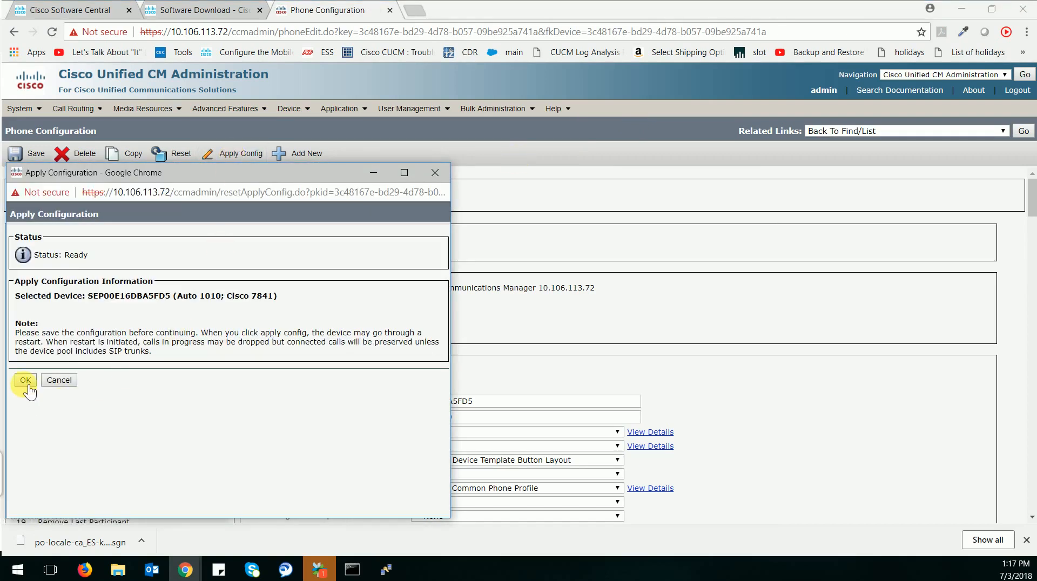
pyautogui.click(25, 380)
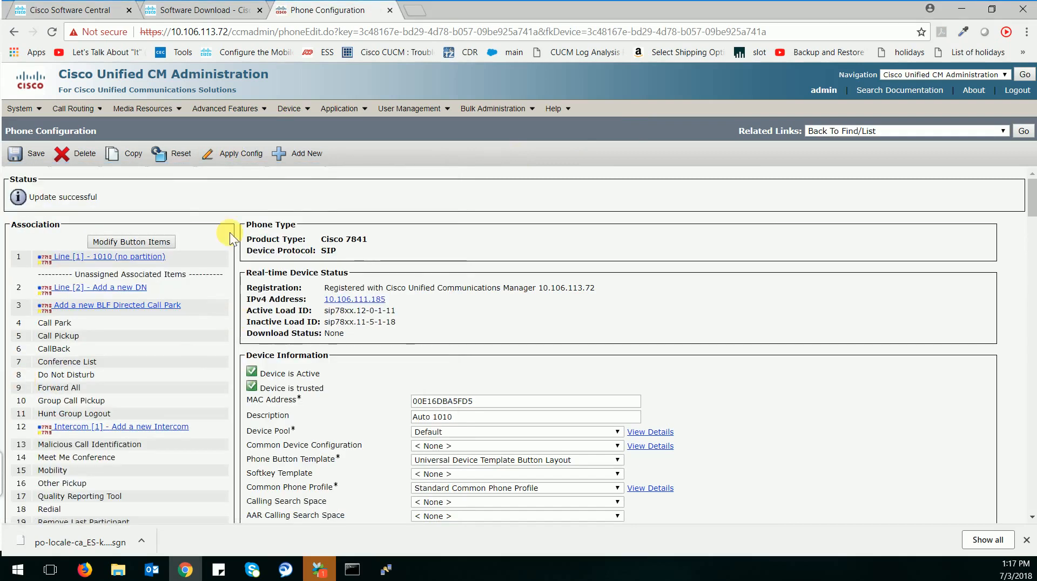
# - Send phone SEP00E16DBA5FD5 a restart from the Device Reset window
pyautogui.click(180, 153)
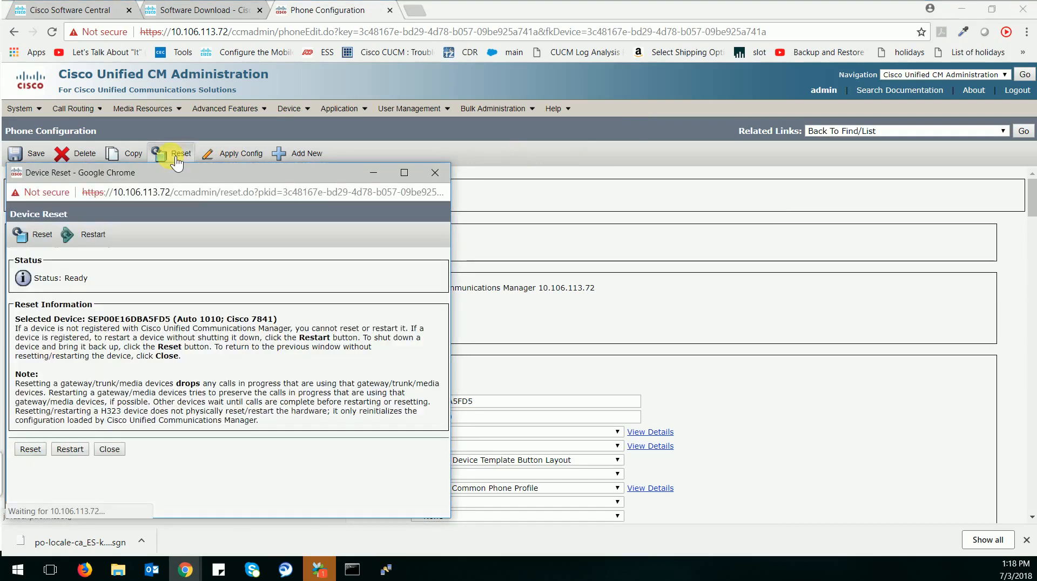
pyautogui.click(30, 449)
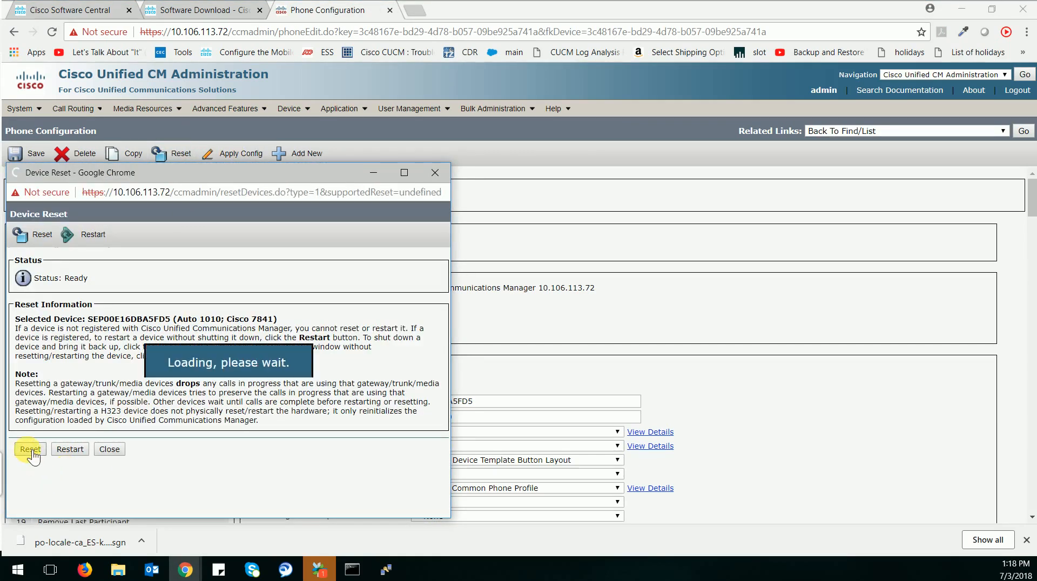
pyautogui.click(69, 448)
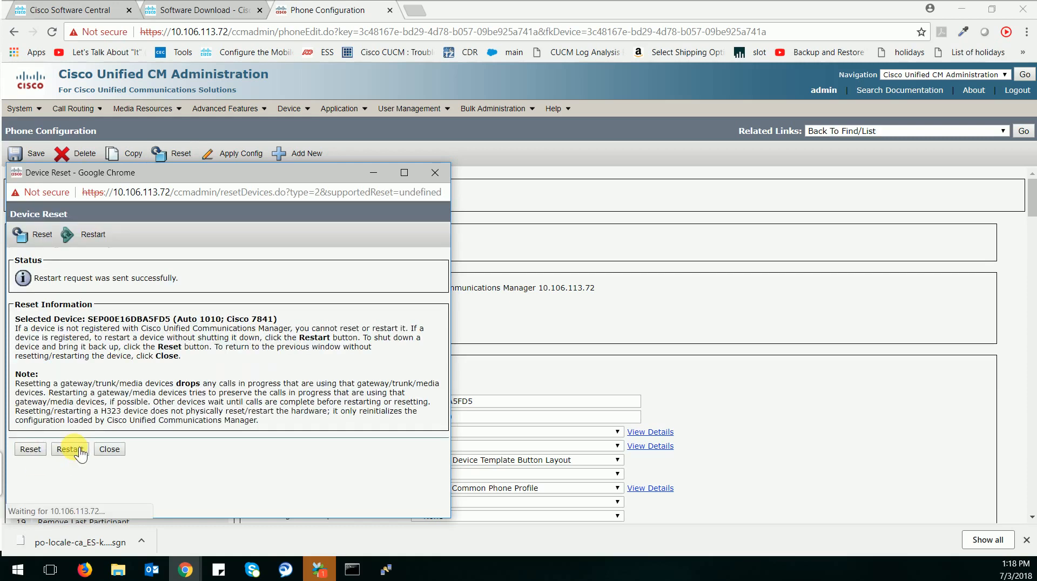
pyautogui.click(109, 449)
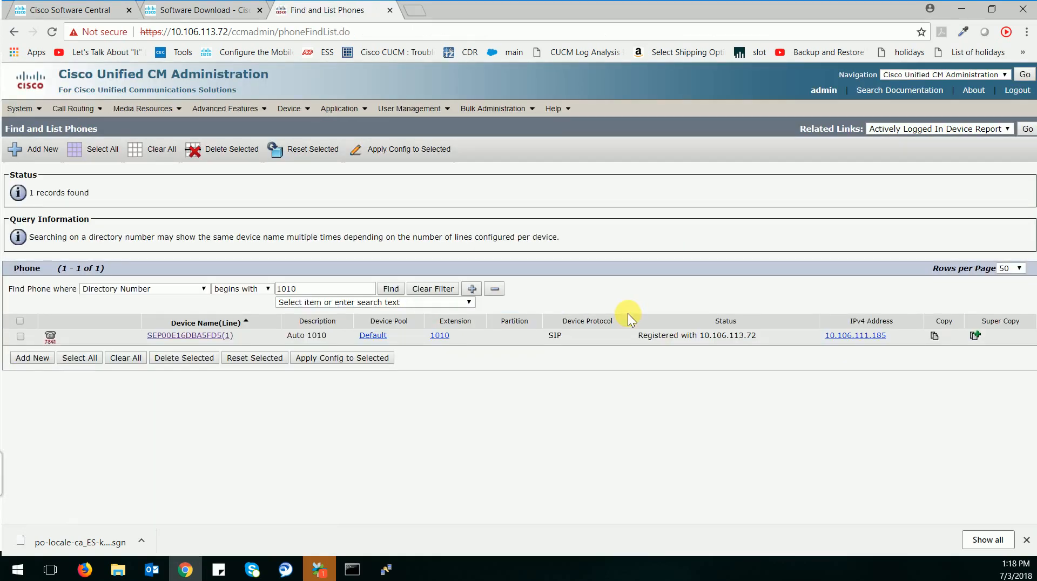
# - Refresh the phone search until SEP00E16DBA5FD5 shows Registered again
pyautogui.click(390, 289)
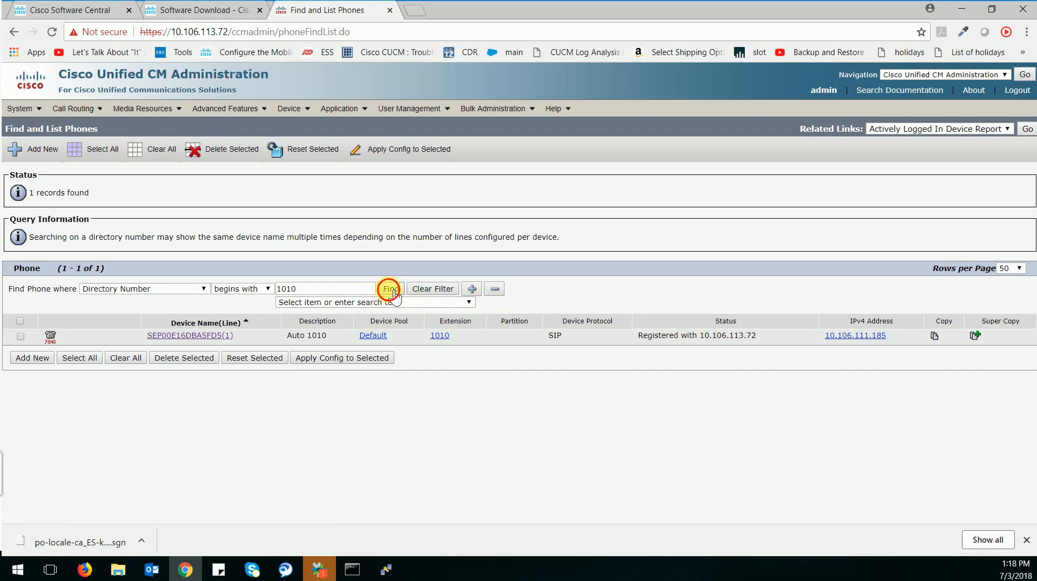
pyautogui.click(390, 289)
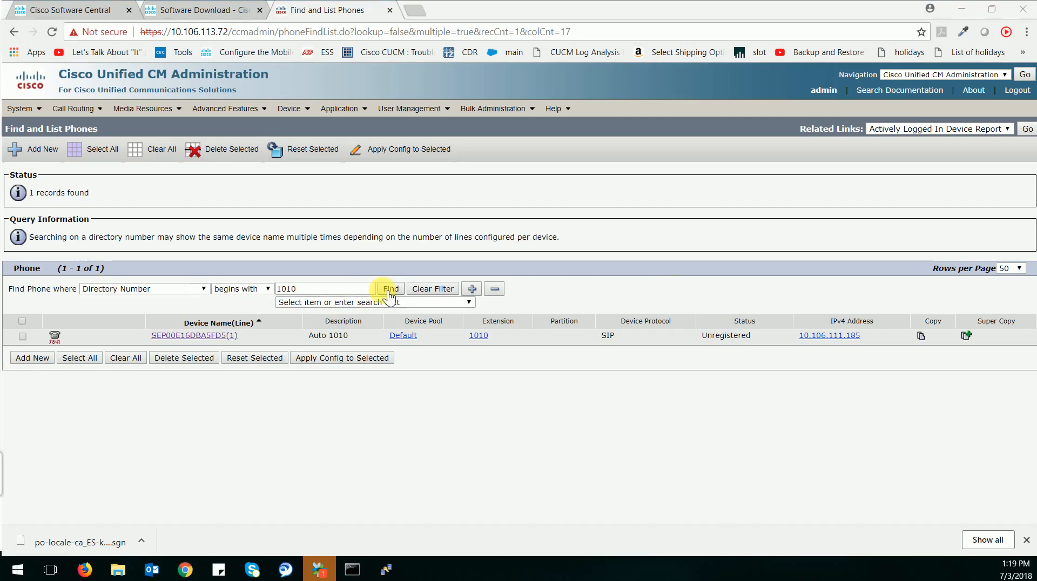
pyautogui.click(390, 289)
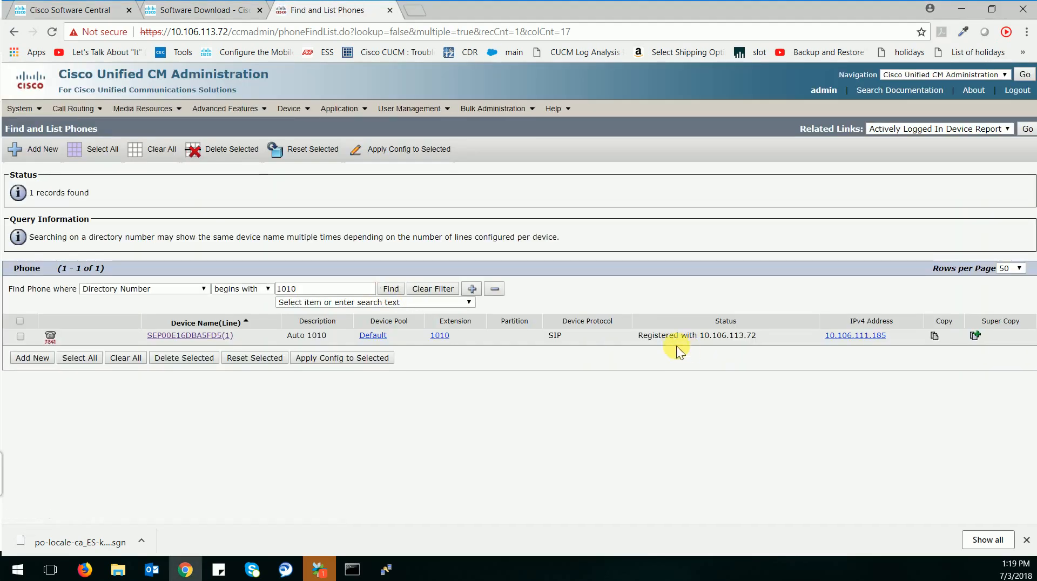
# - Reopen SEP00E16DBA5FD5 to confirm its User Locale is Català, Reino de España
pyautogui.click(189, 336)
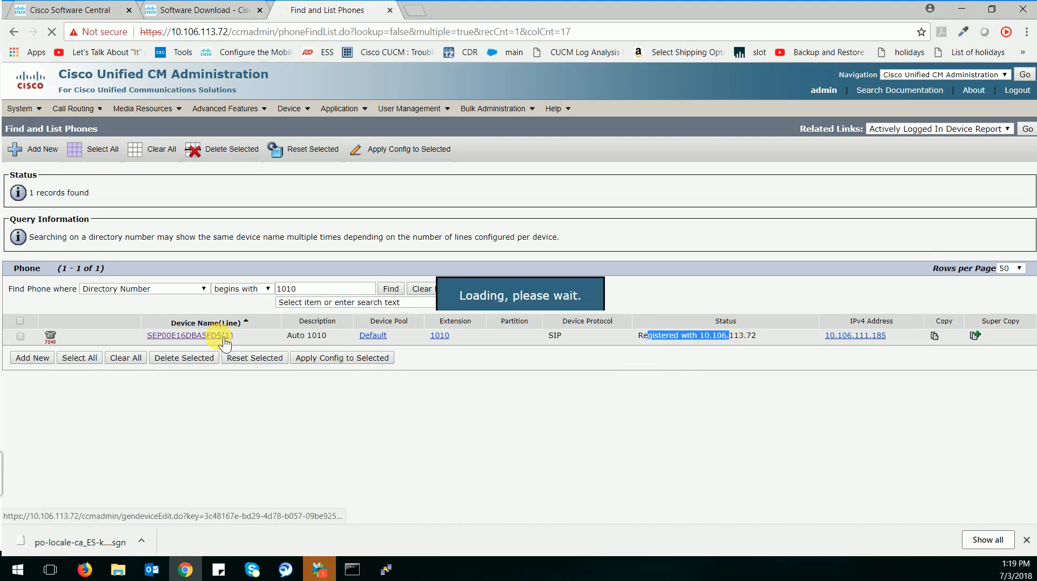
pyautogui.click(175, 335)
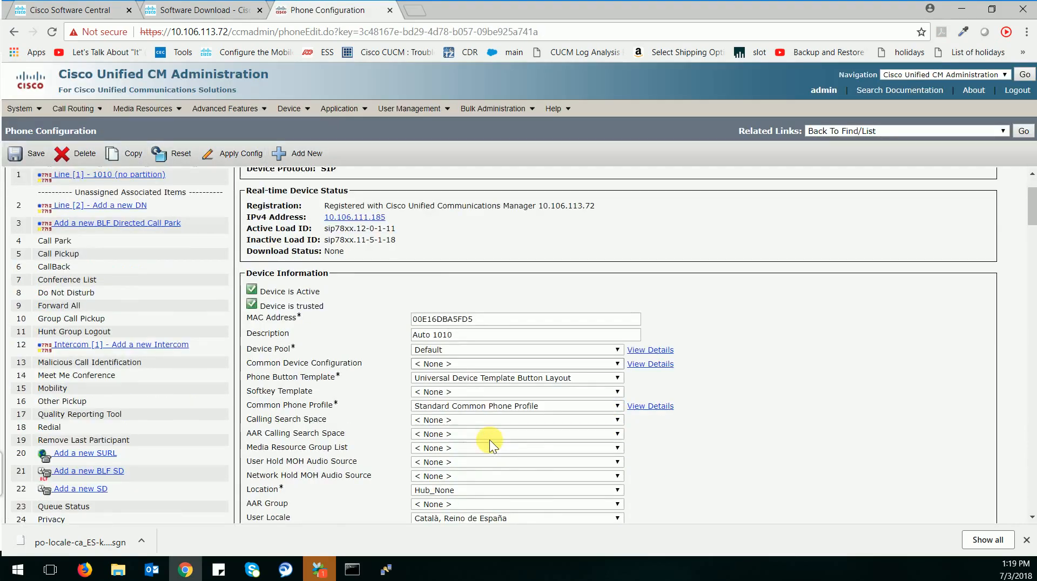
pyautogui.scroll(-3)
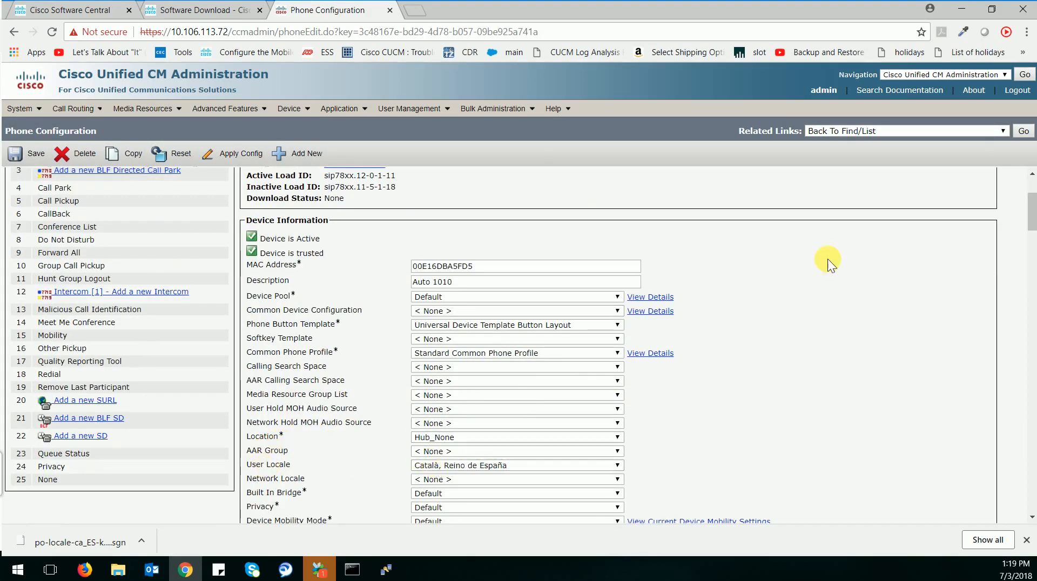